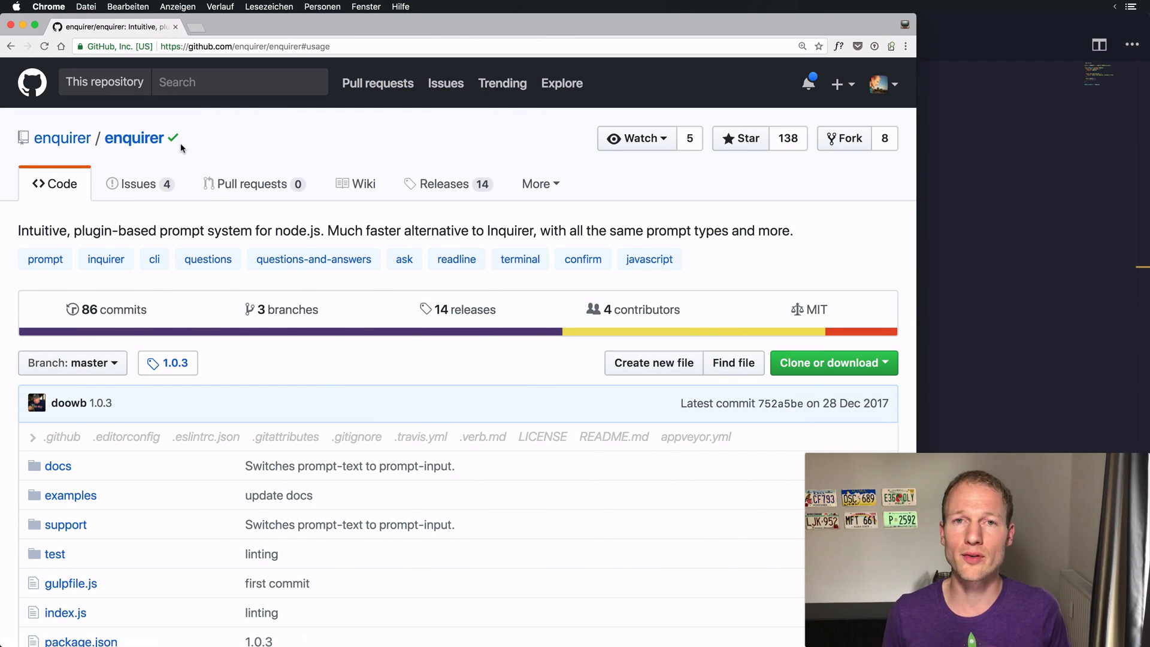
Scroll the enquirer README to the .question method and its favorite-color example, then return to the editor.
scroll(down, 3)
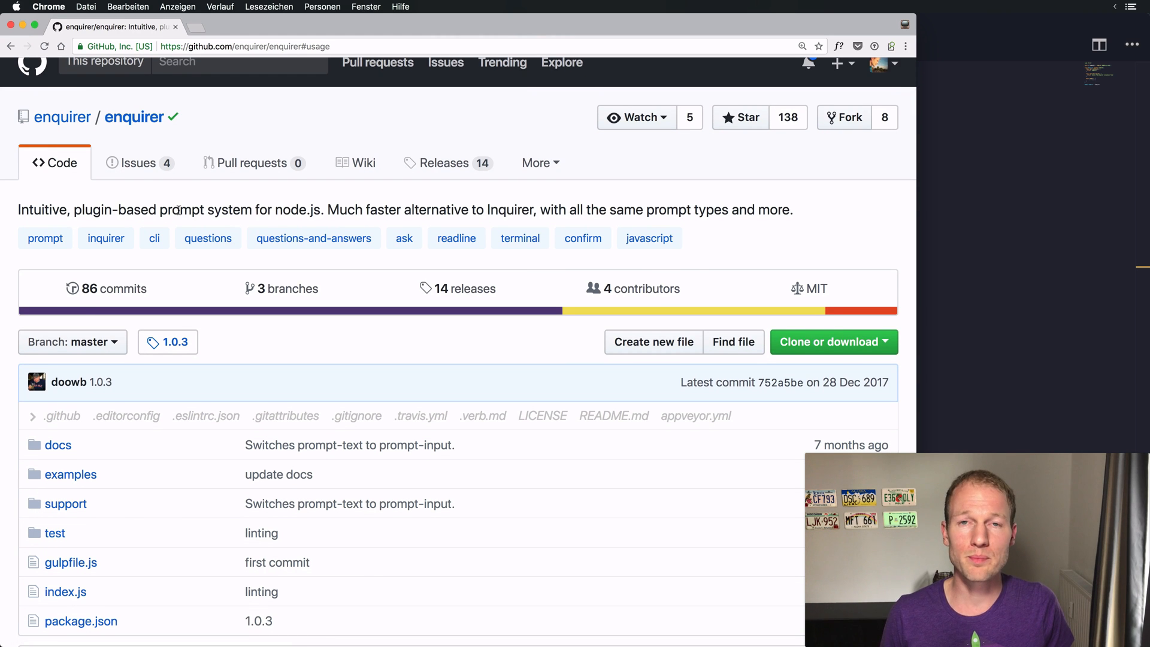
scroll(down, 3)
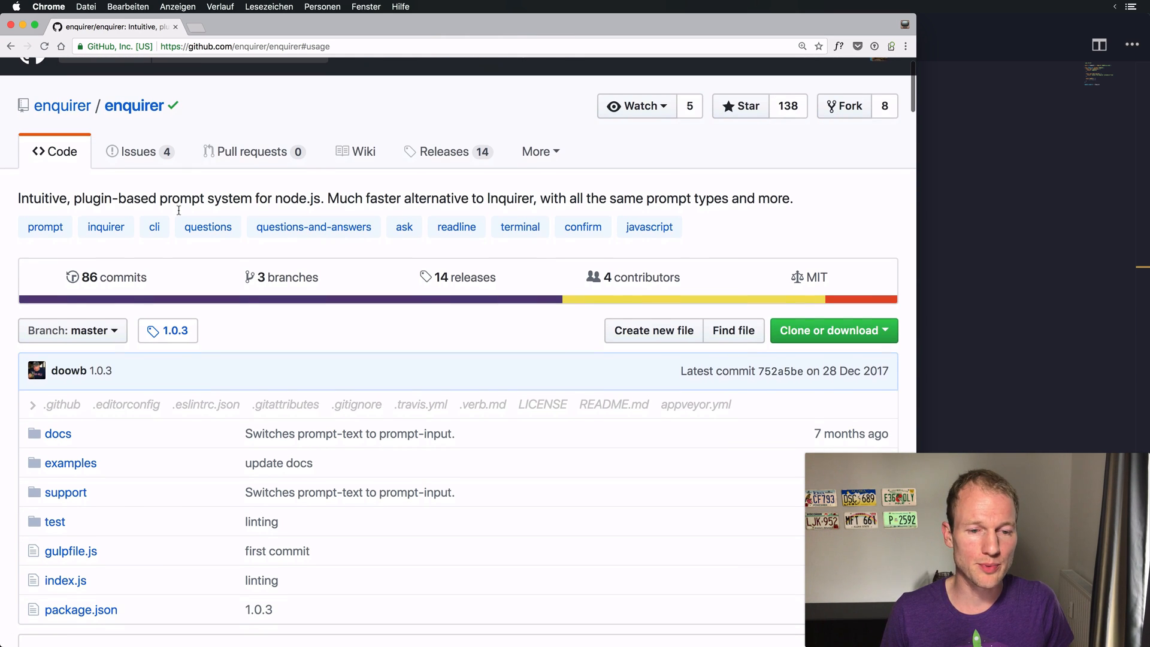
scroll(down, 3)
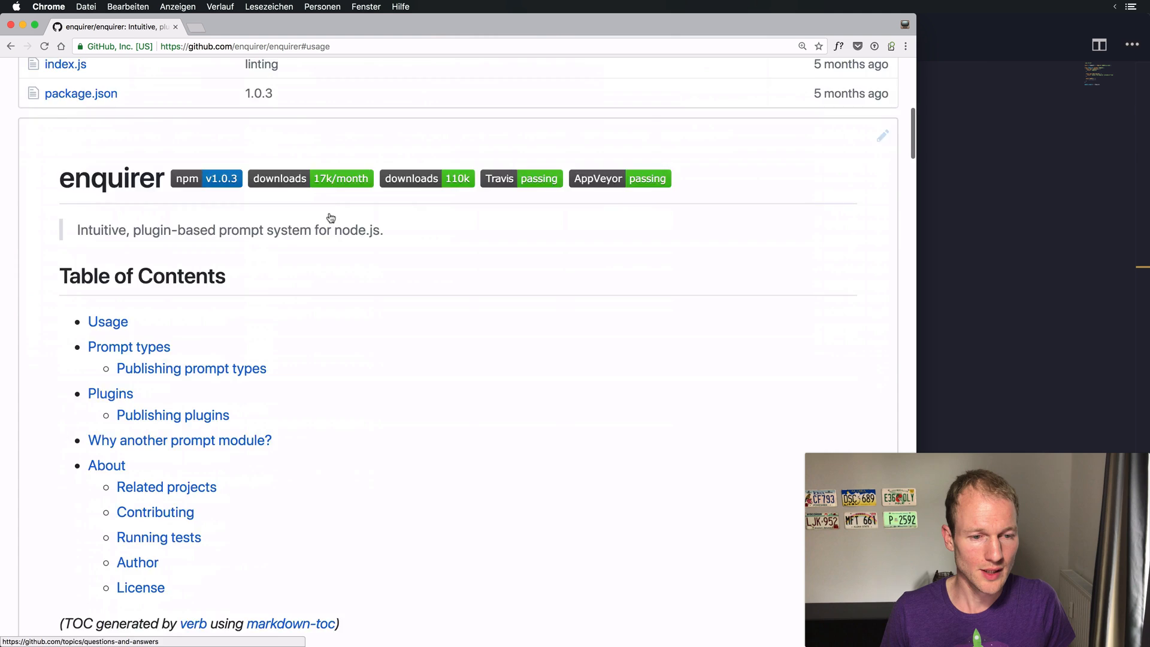
scroll(down, 3)
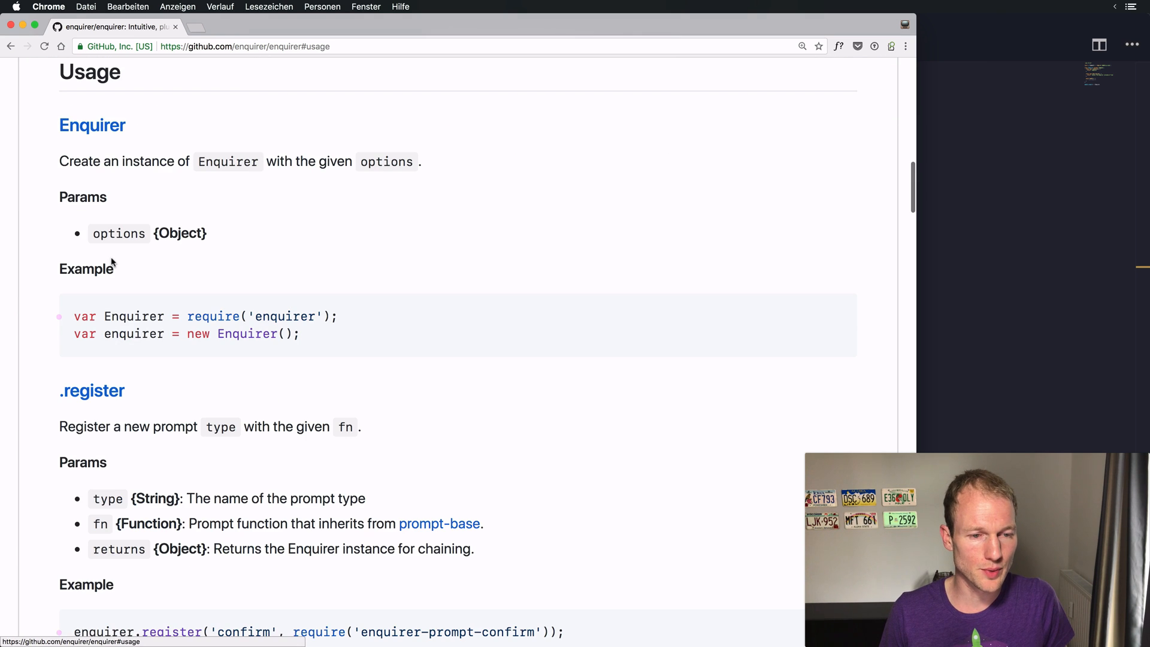
mouse_move(190, 174)
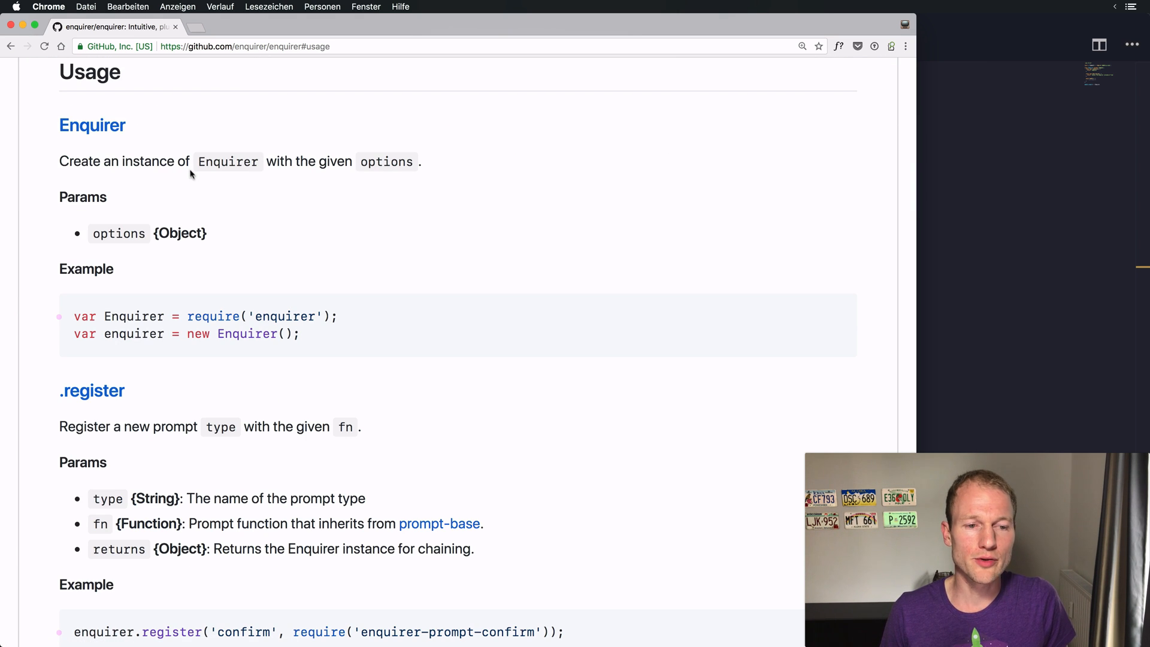
scroll(down, 3)
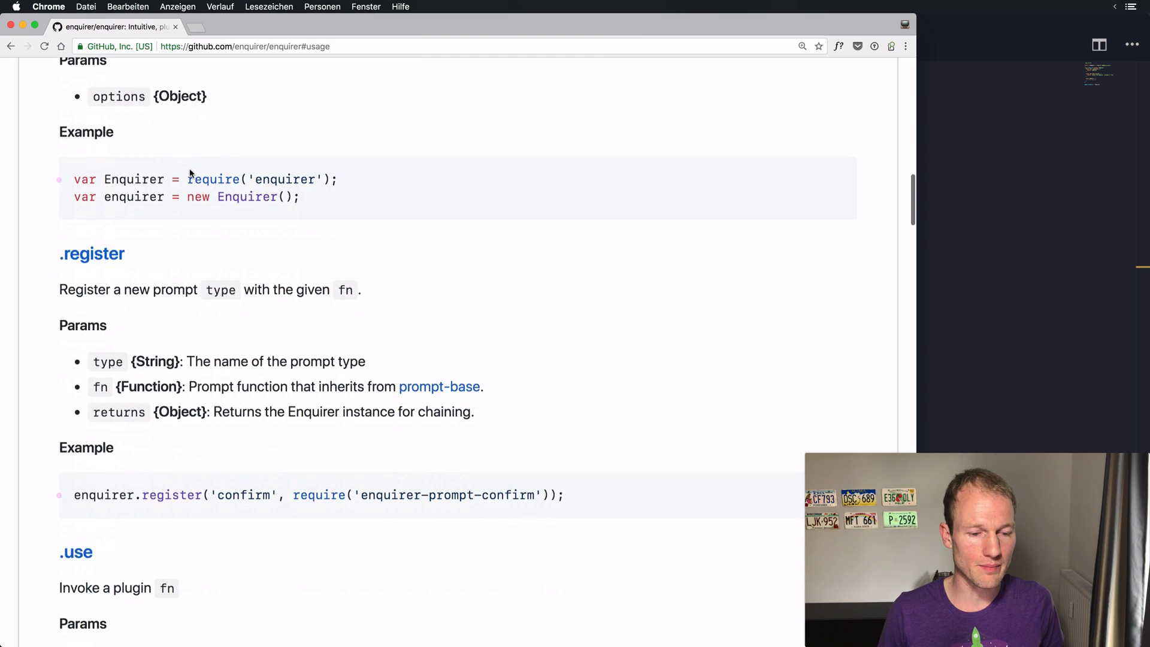
scroll(down, 3)
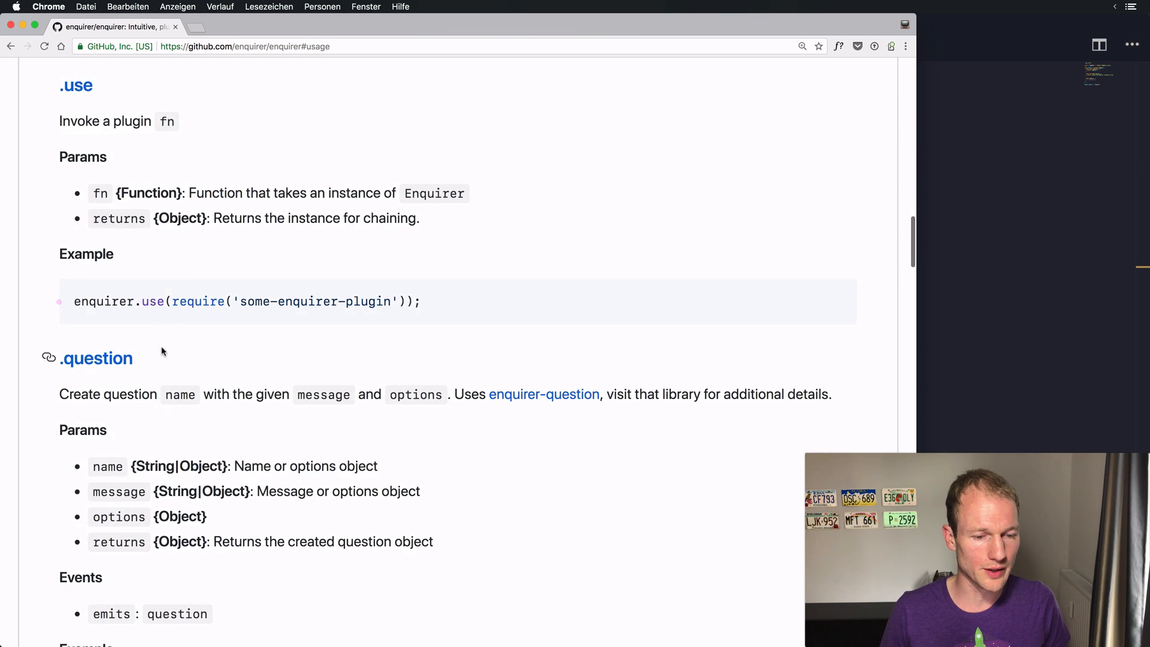
scroll(down, 3)
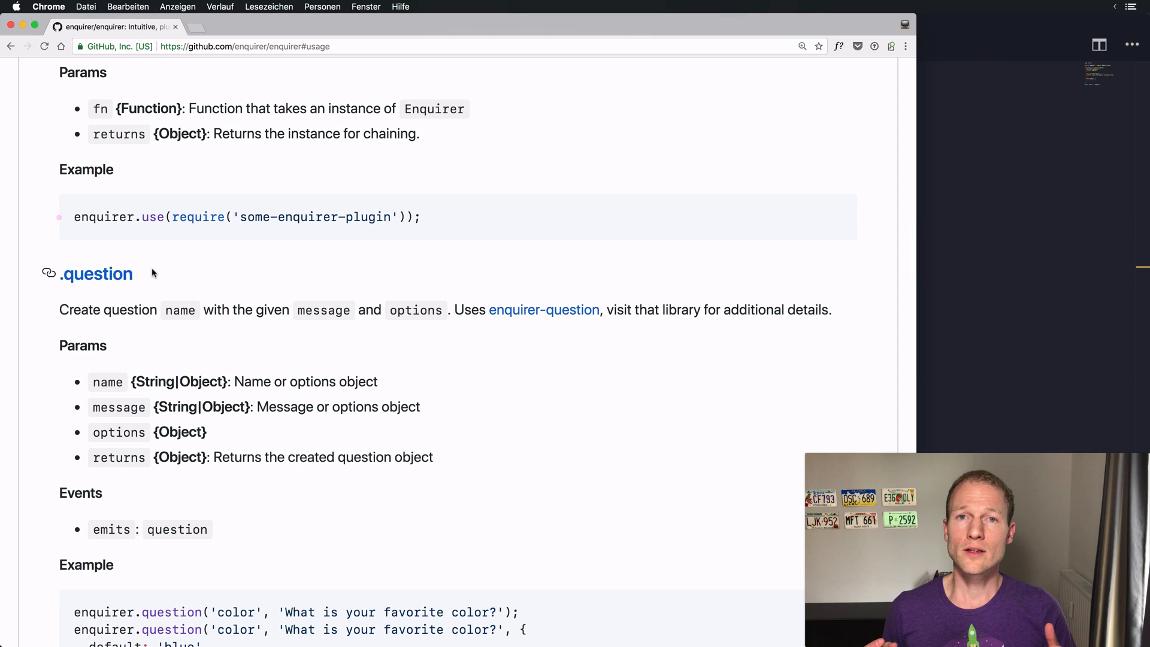
key(cmd+tab)
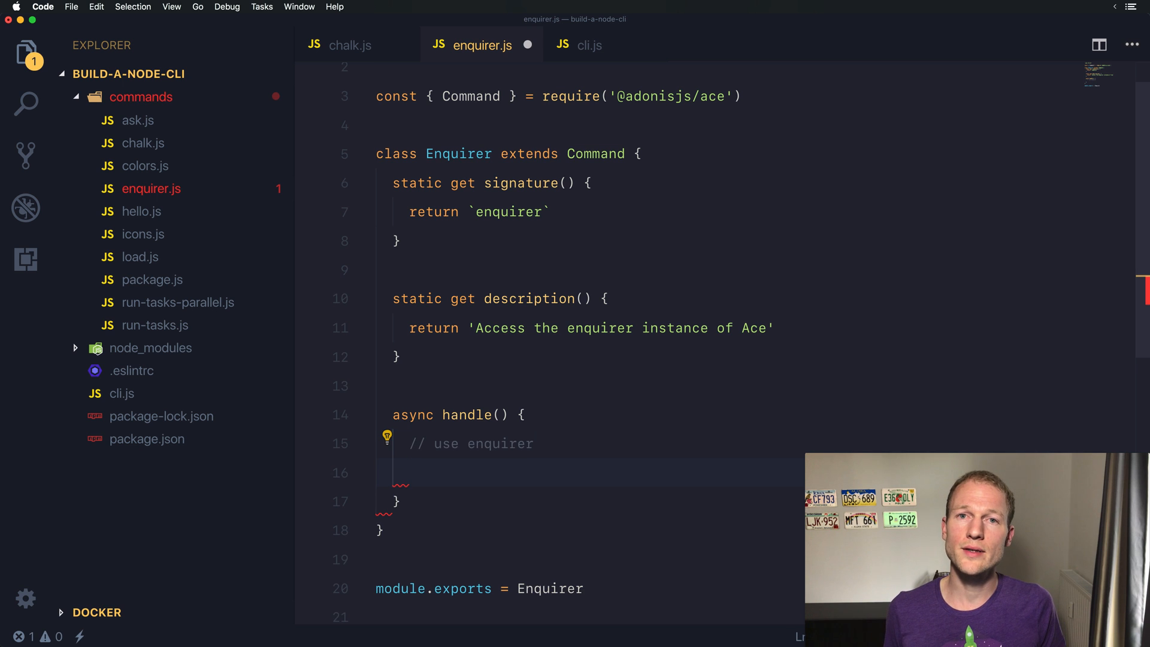
Replace the this.ask() attempt in handle() with an enquirer call, starting .question.
text(this)
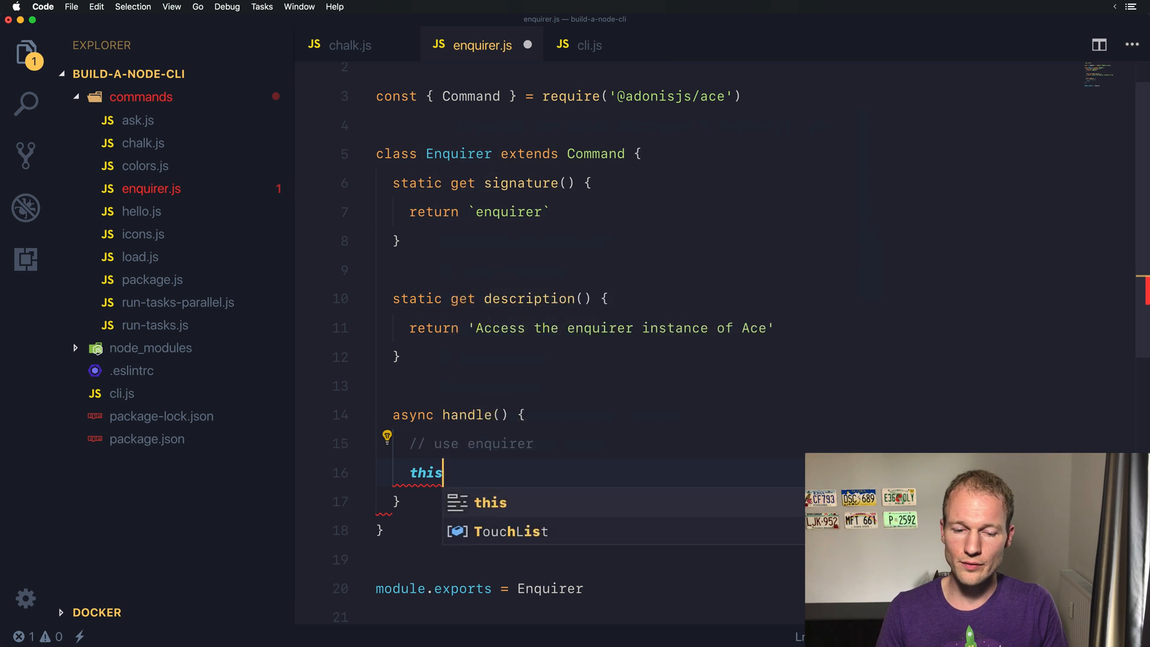
text(.ask())
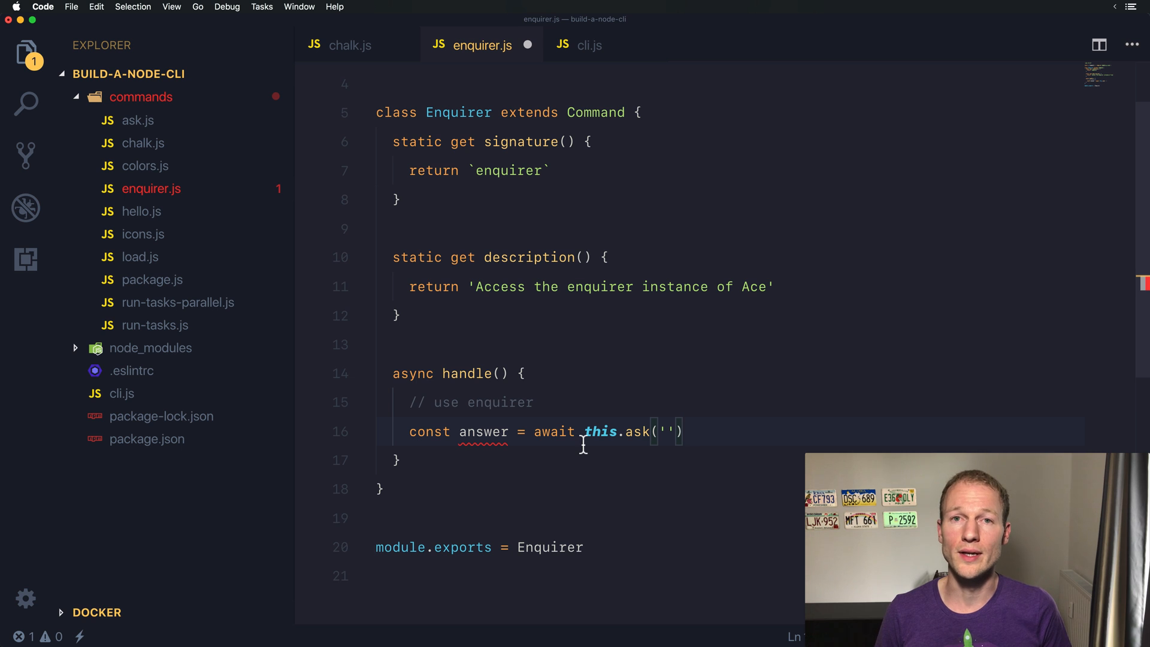
mouse_move(600, 431)
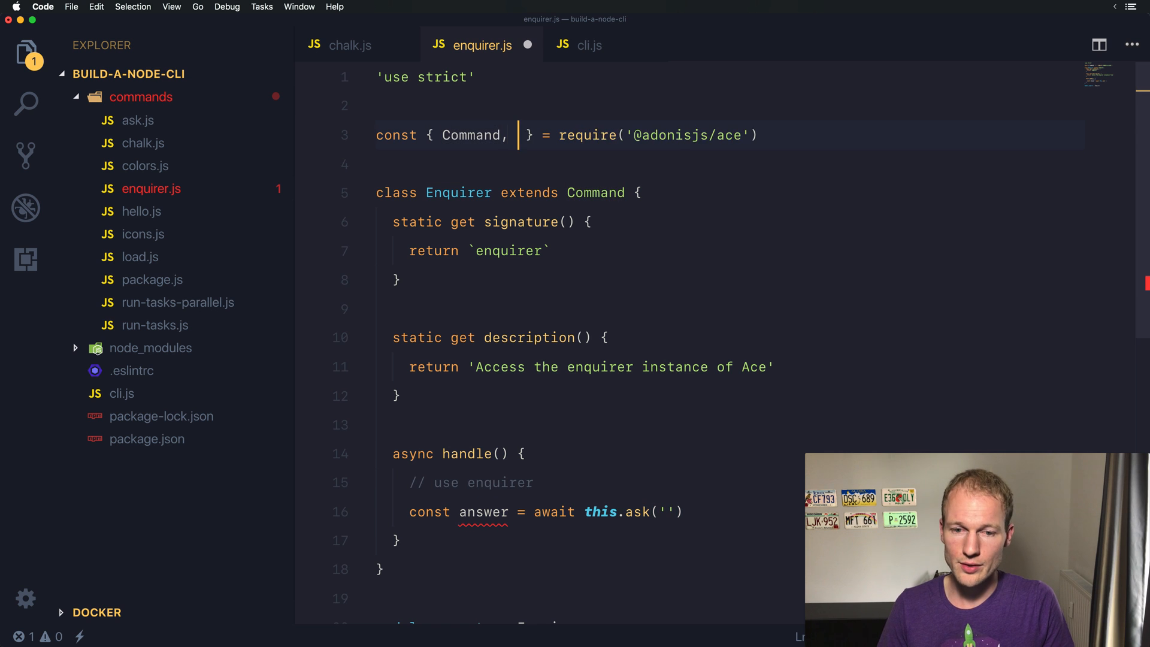
text(enquirer)
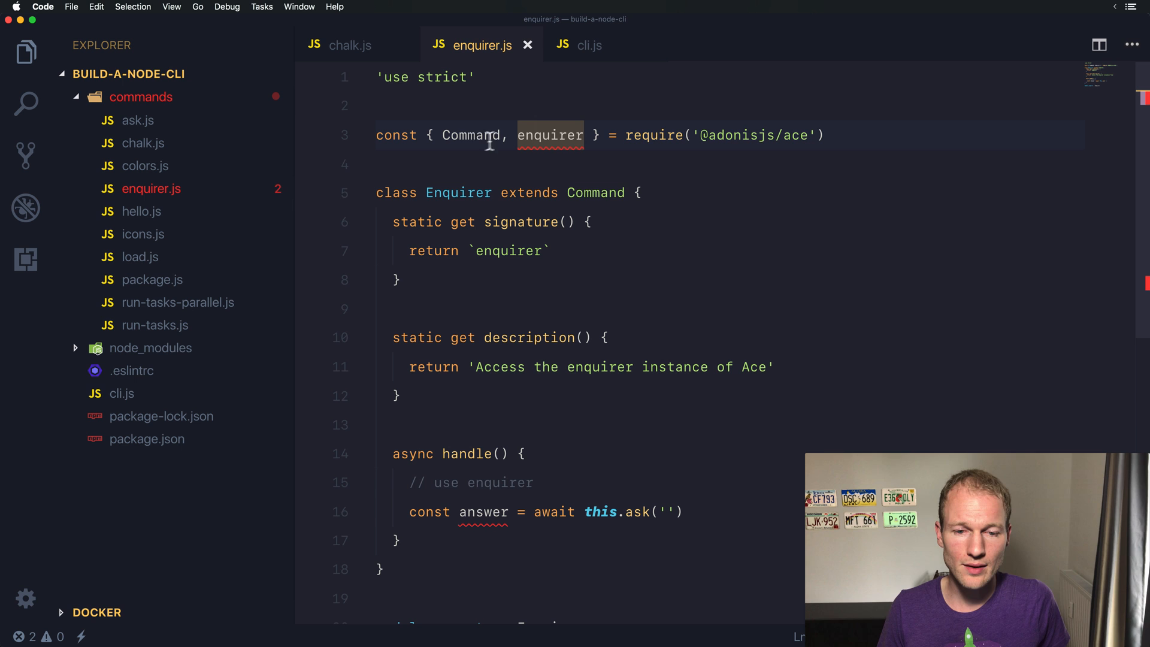
click(470, 134)
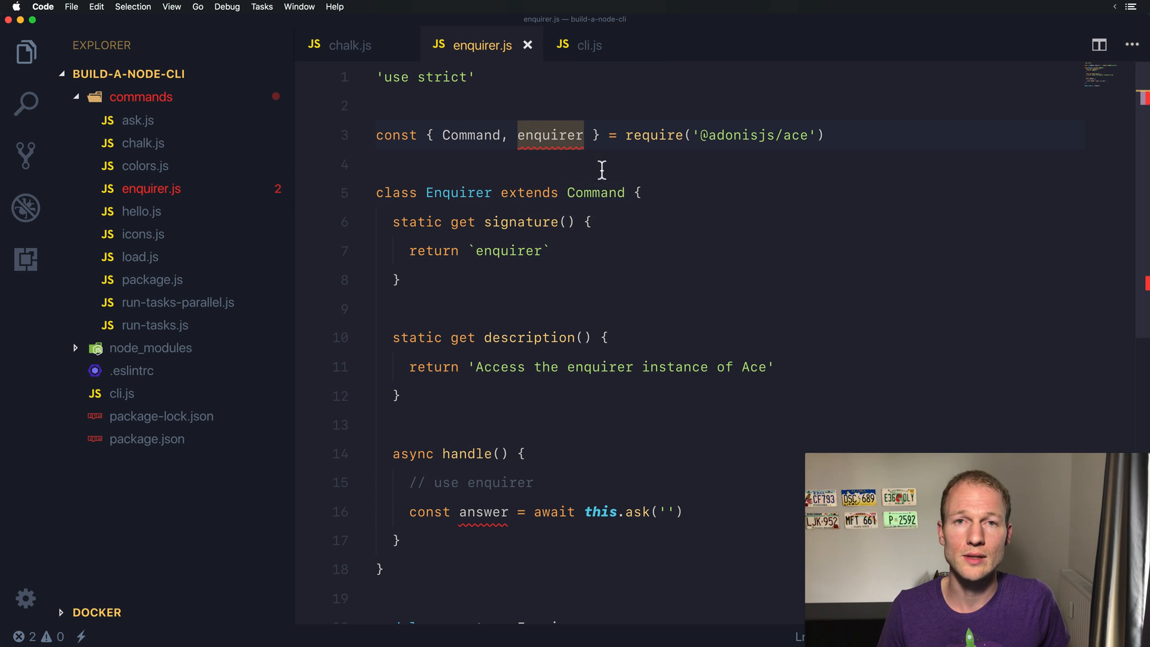
scroll(down, 3)
text(enquirer)
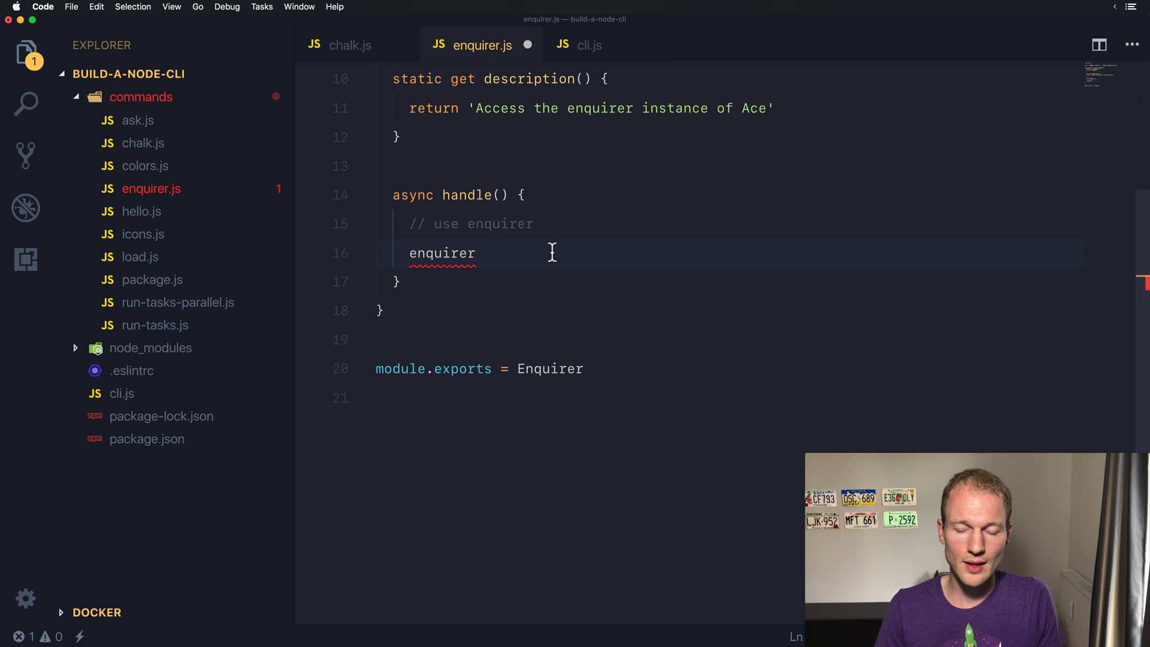
text(.q)
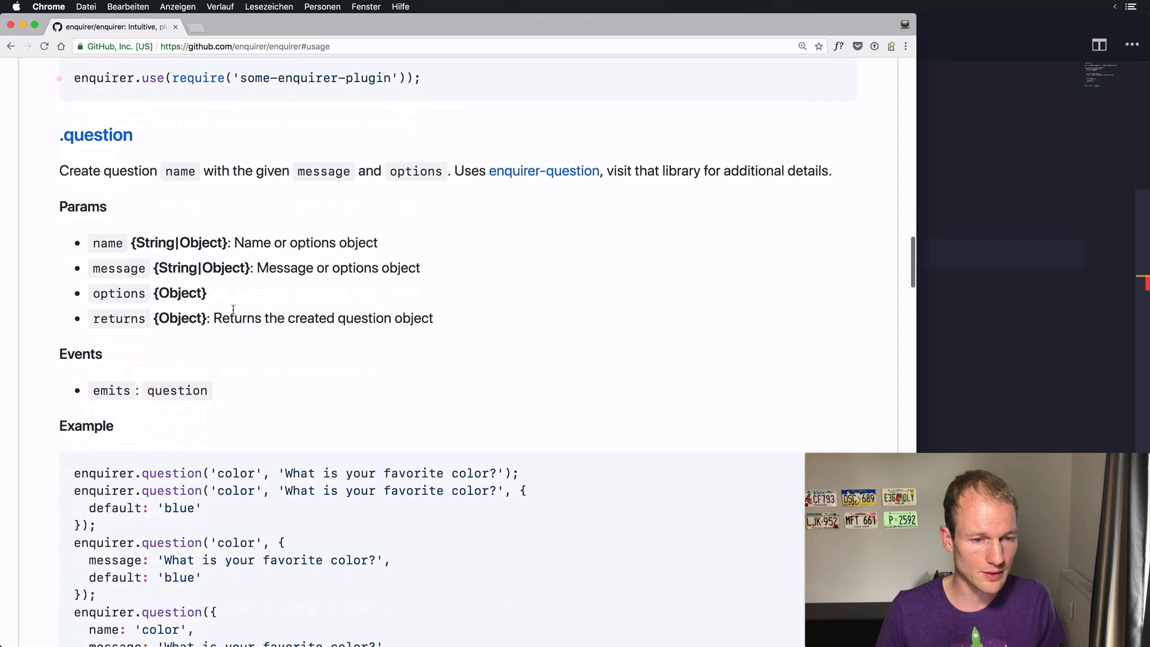
Store enquirer.question('color', 'What is your favorite color?', { default: 'blue' }) in const color, checking the README.
scroll(down, 3)
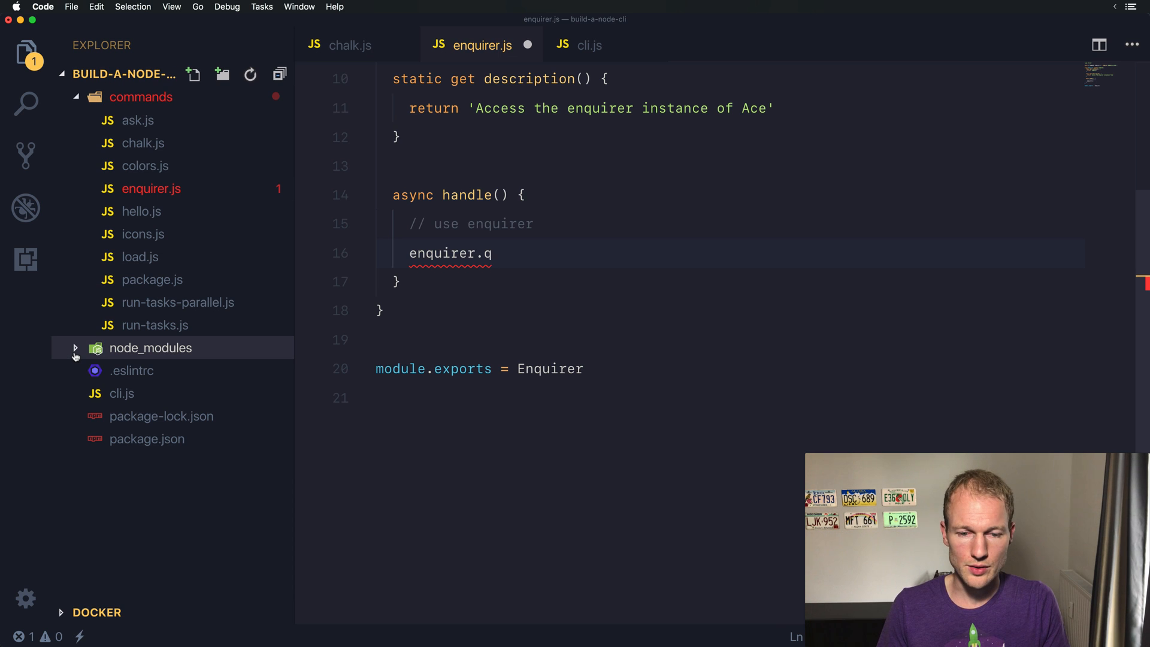
text(const color =)
text(default: 'blue')
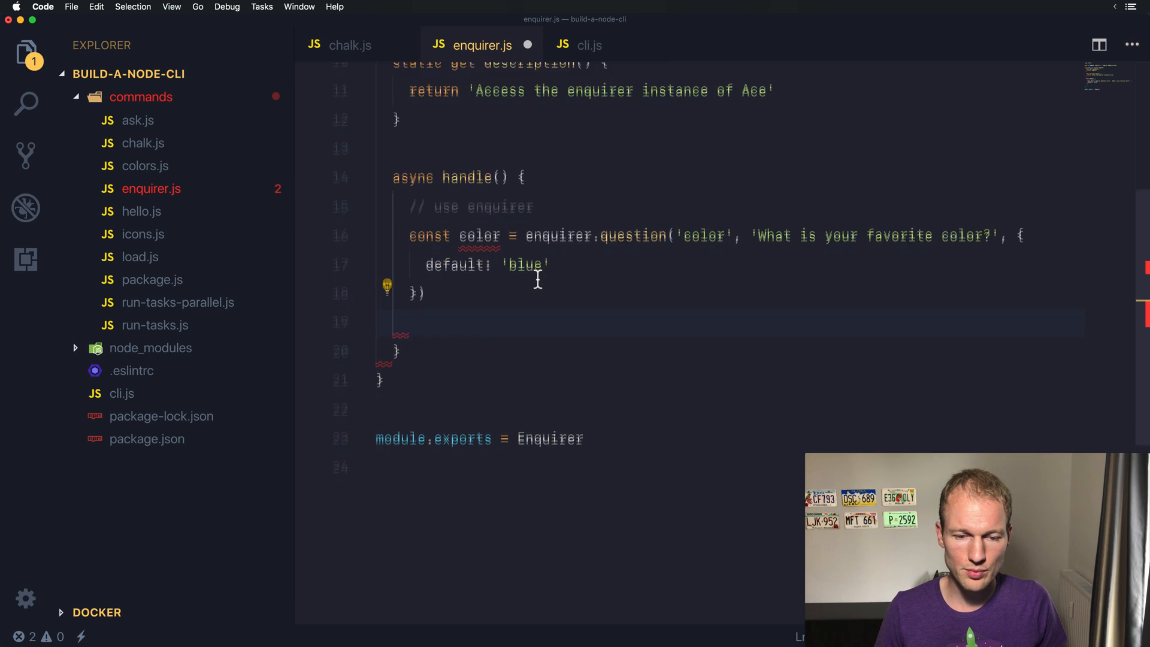
scroll(down, 3)
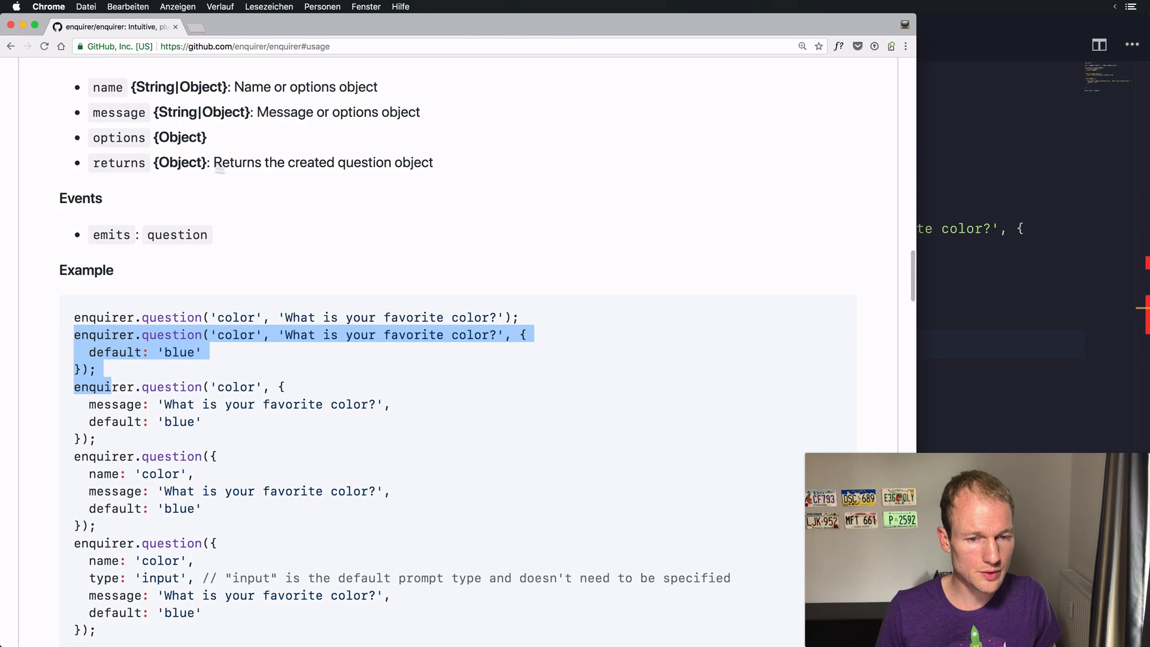
scroll(down, 3)
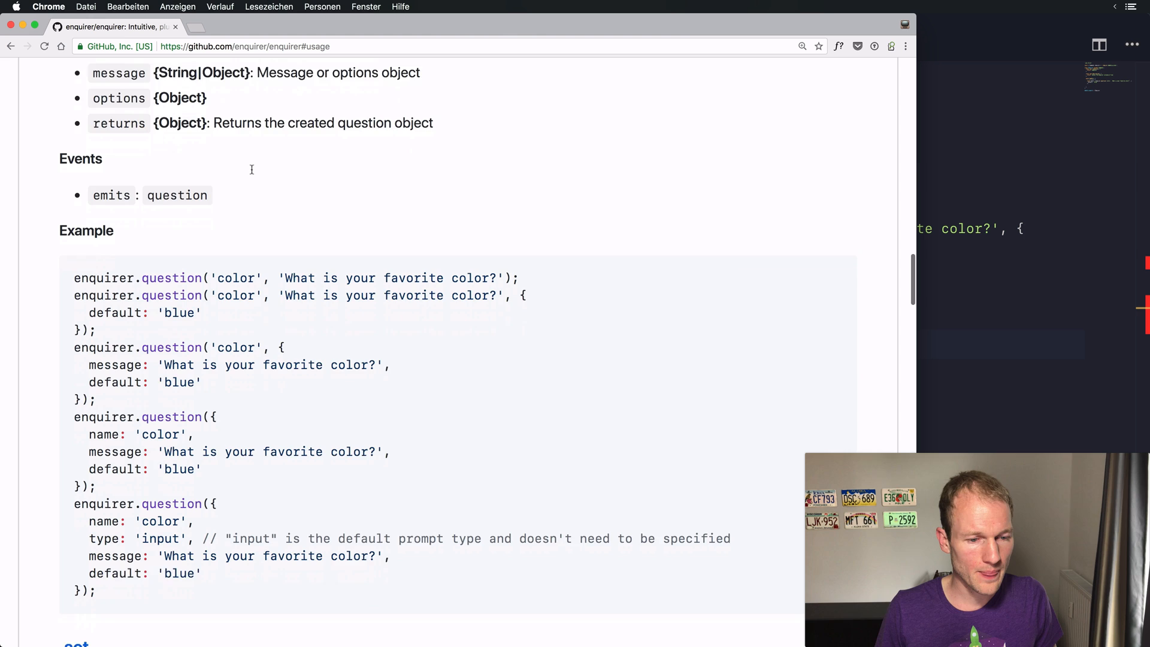
scroll(down, 3)
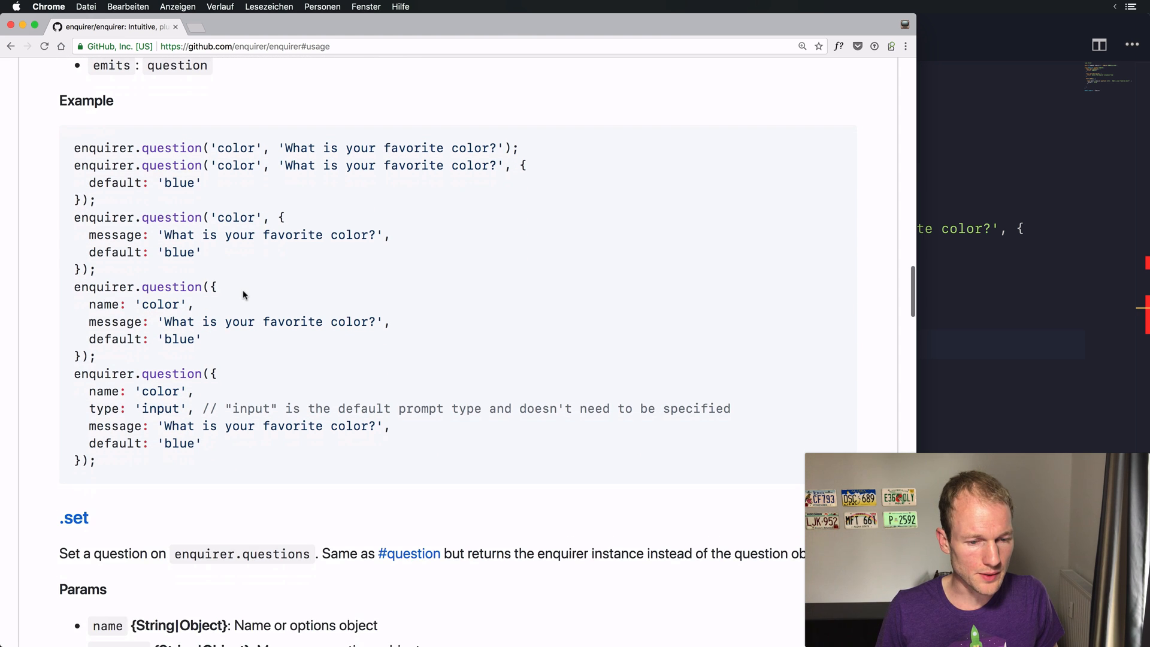
scroll(down, 3)
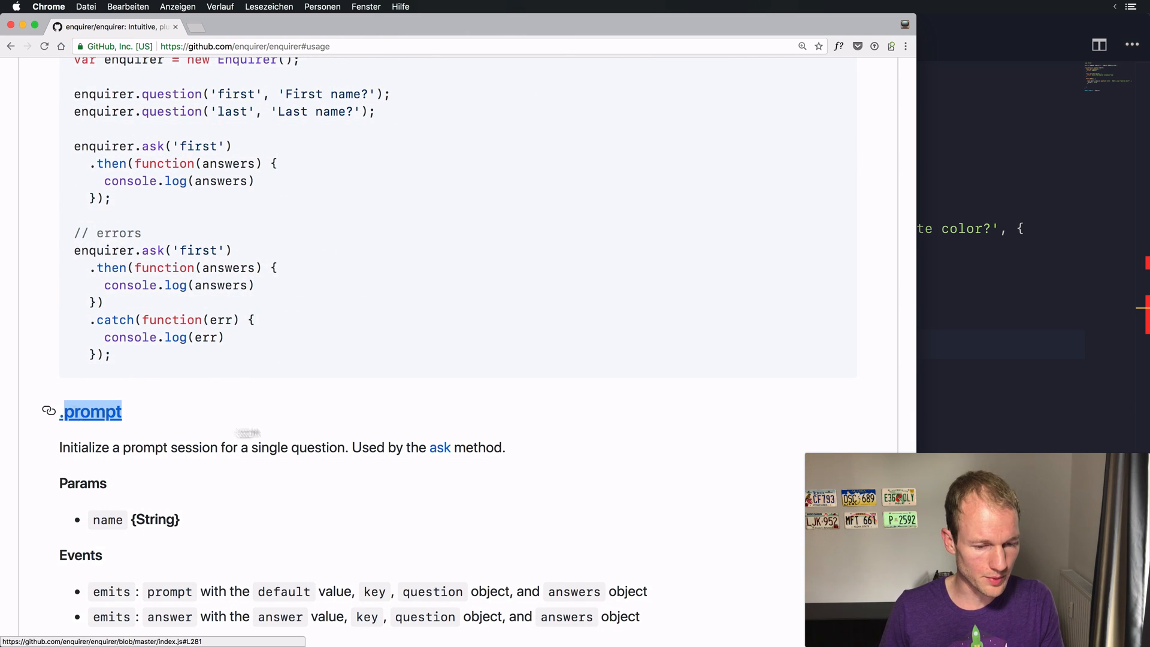
scroll(down, 3)
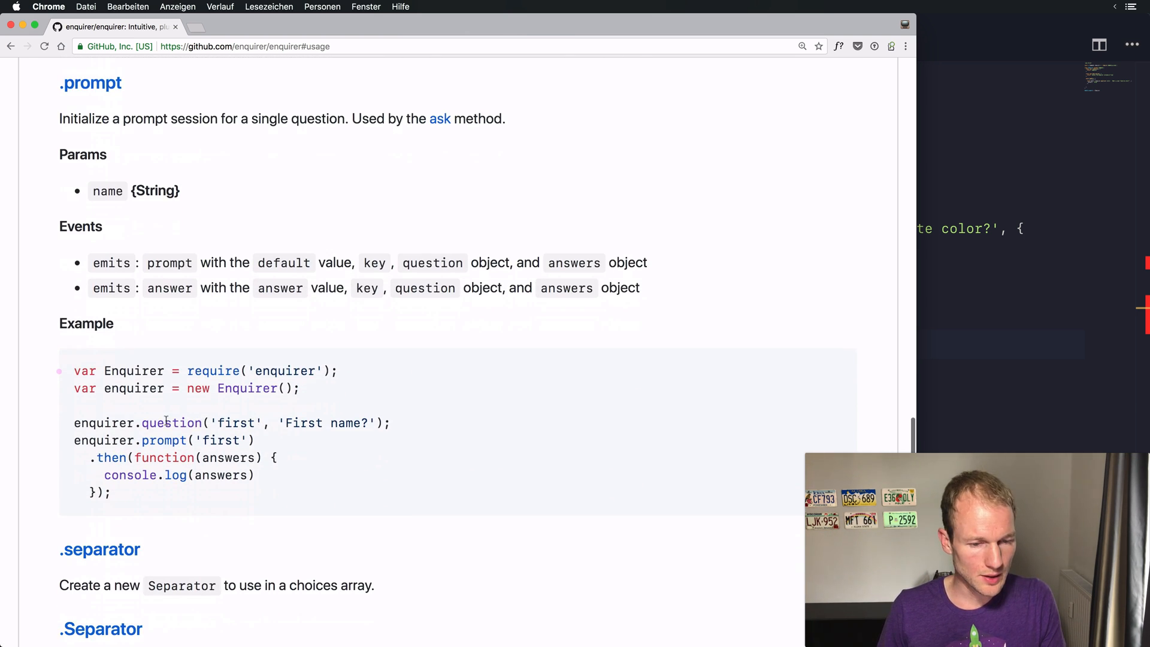
double_click(172, 422)
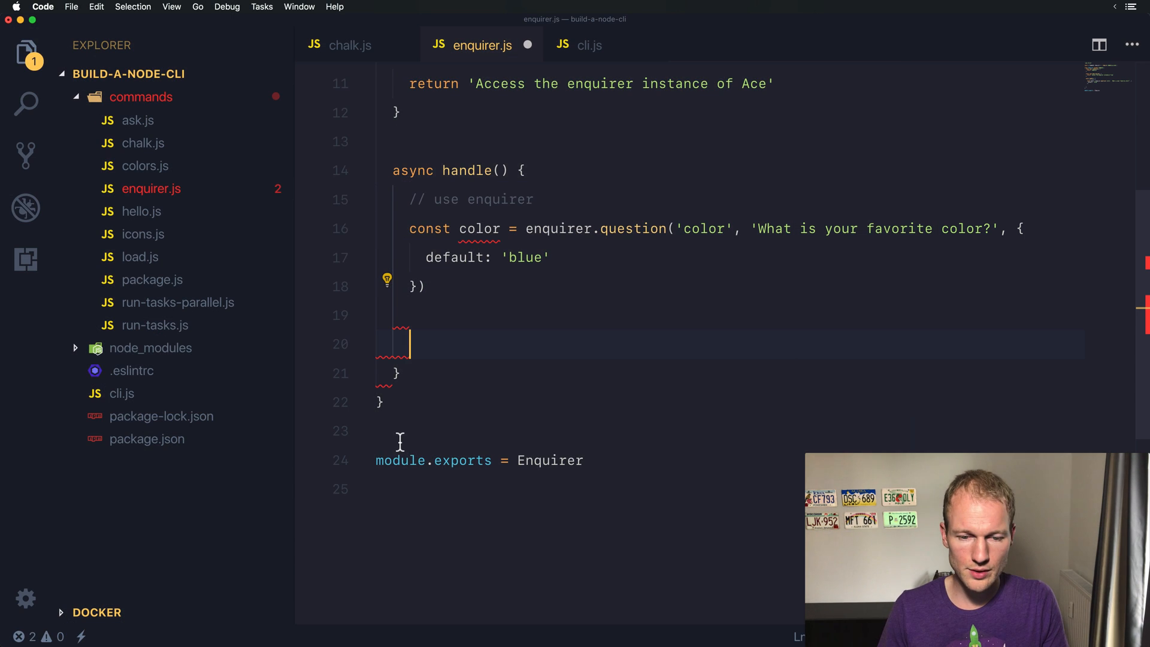
Add const answer = await enquirer.prompt(color) and console.log(answer), checking the enquirer import.
text(const answer = await)
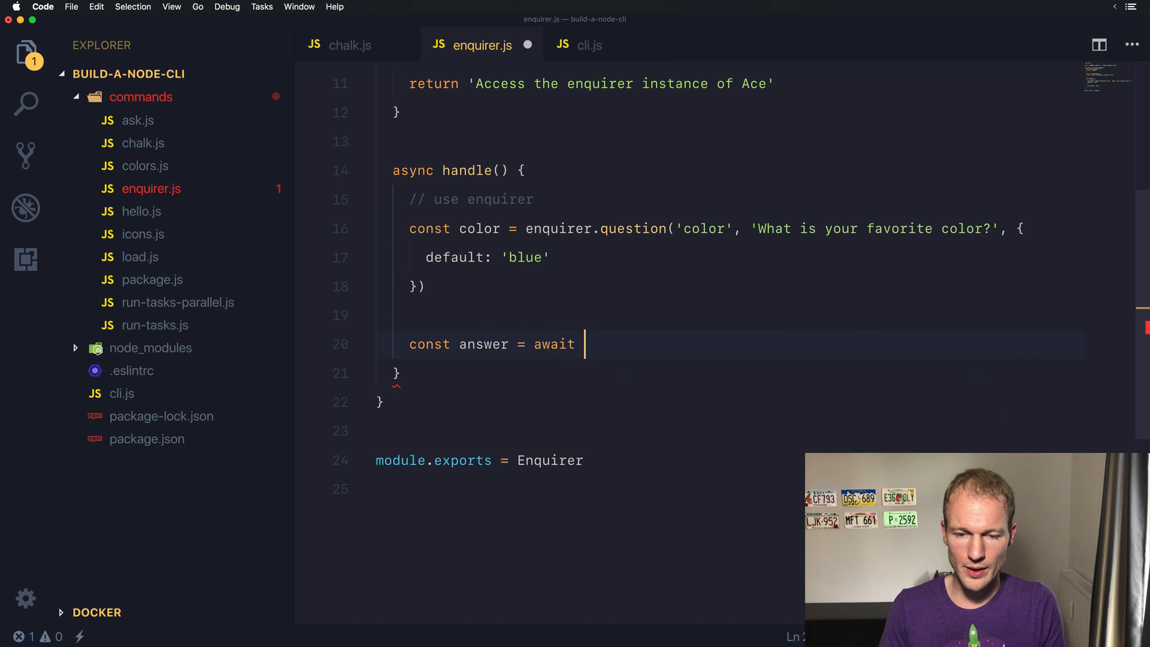
text(enquirer.prom)
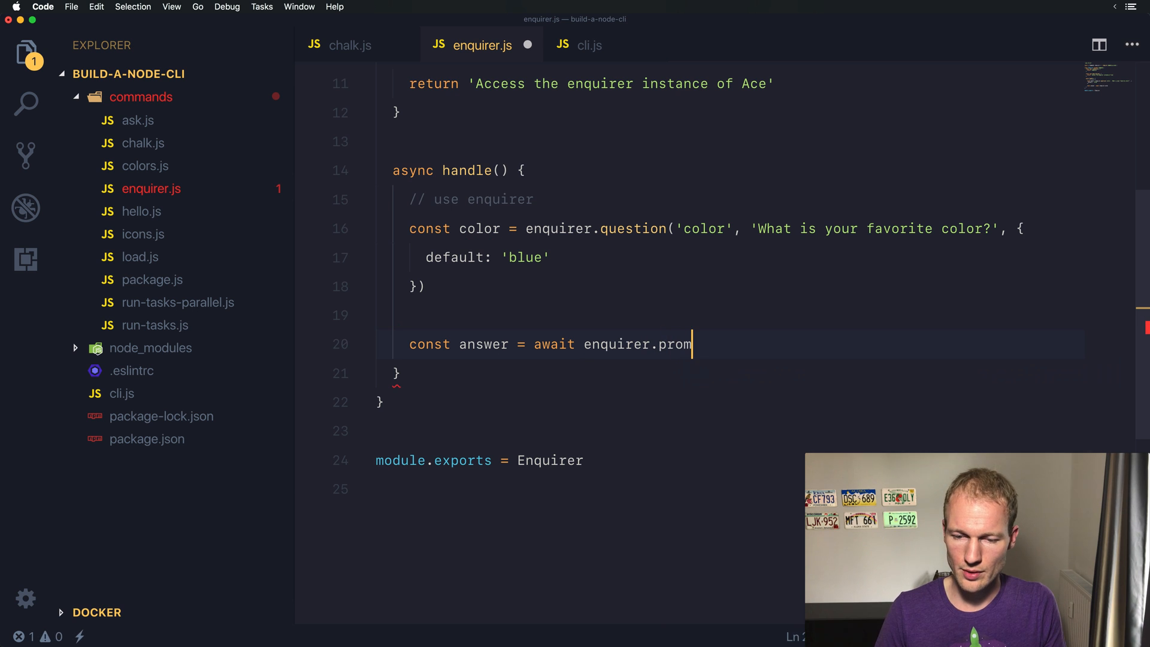
text(p())
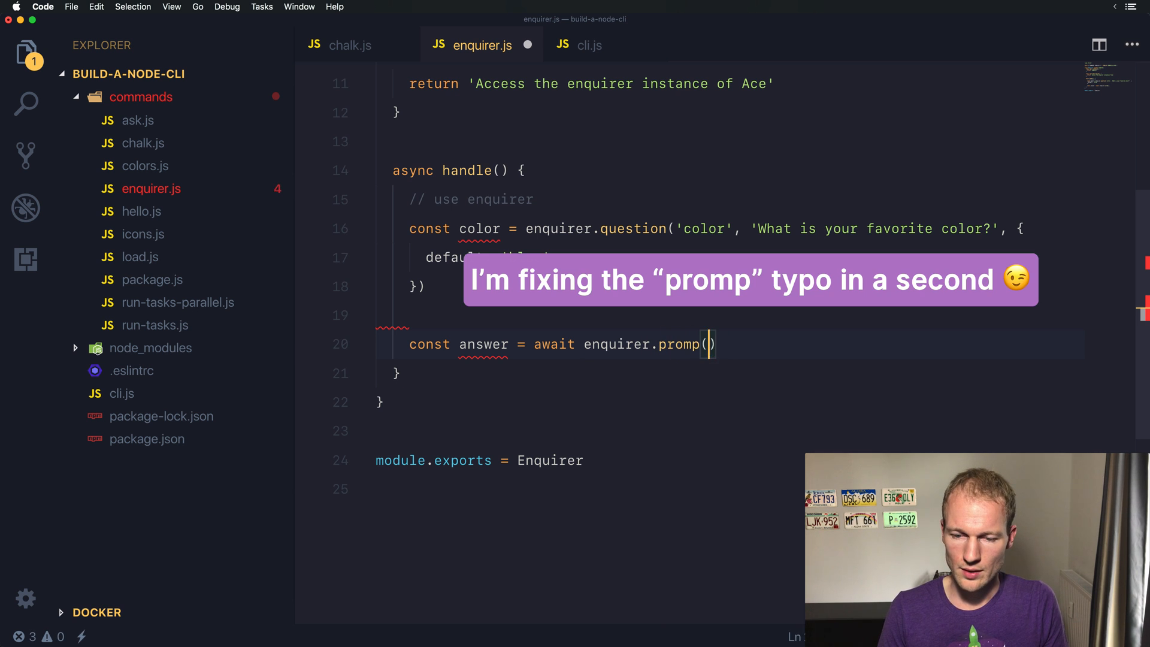
text(color)
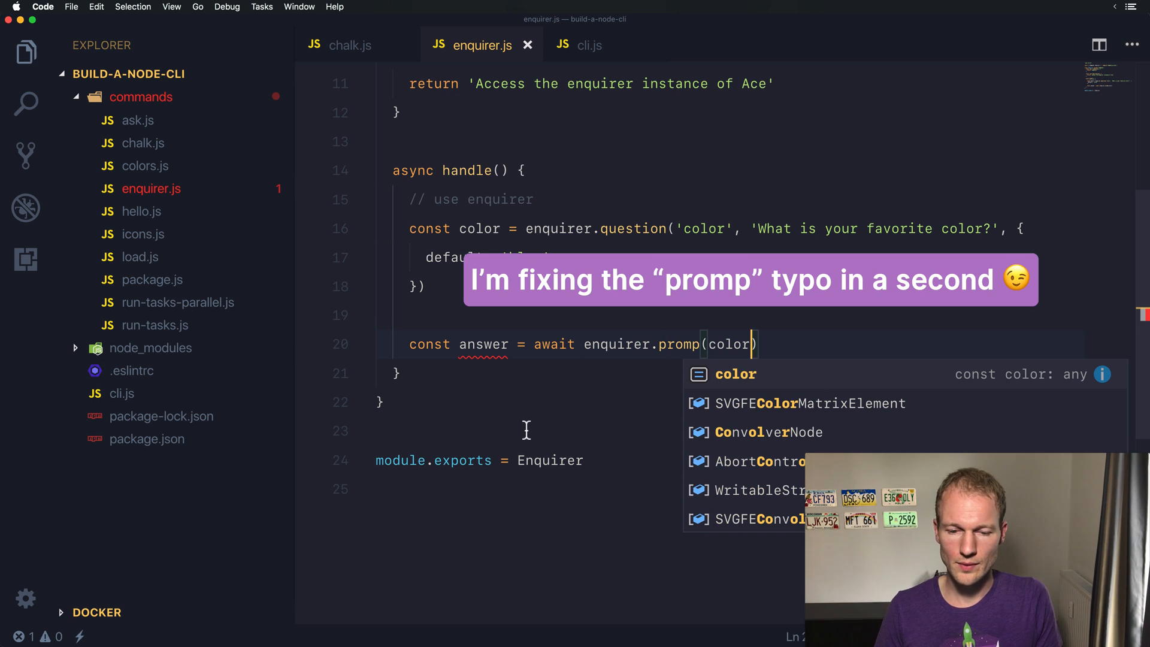
text(console())
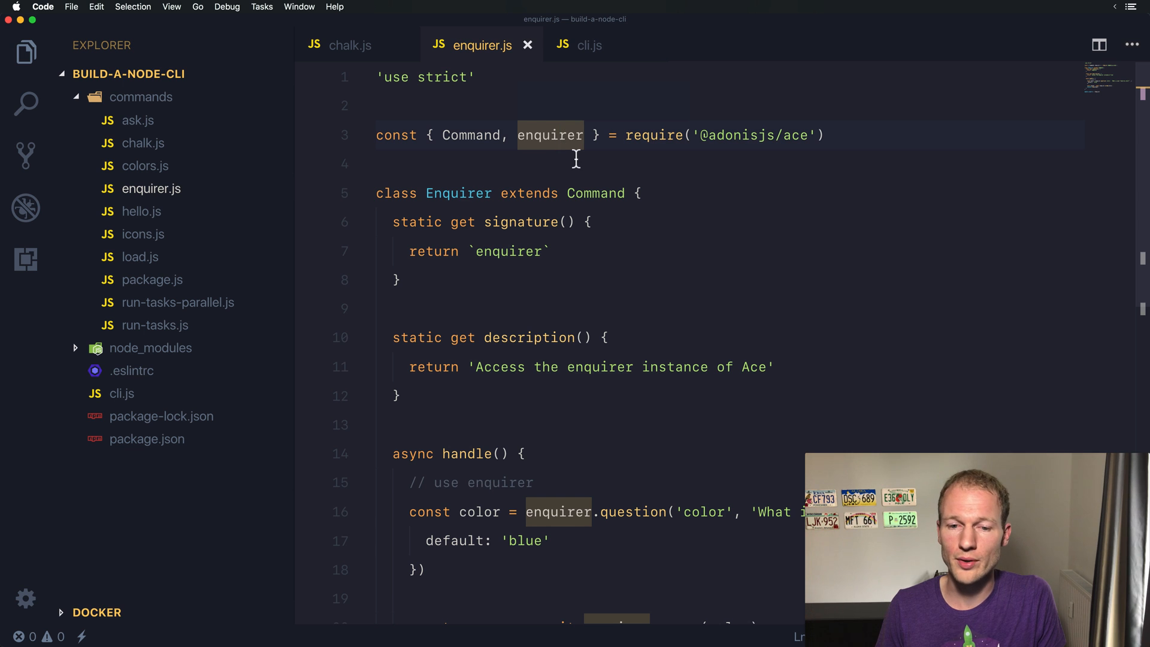
scroll(down, 3)
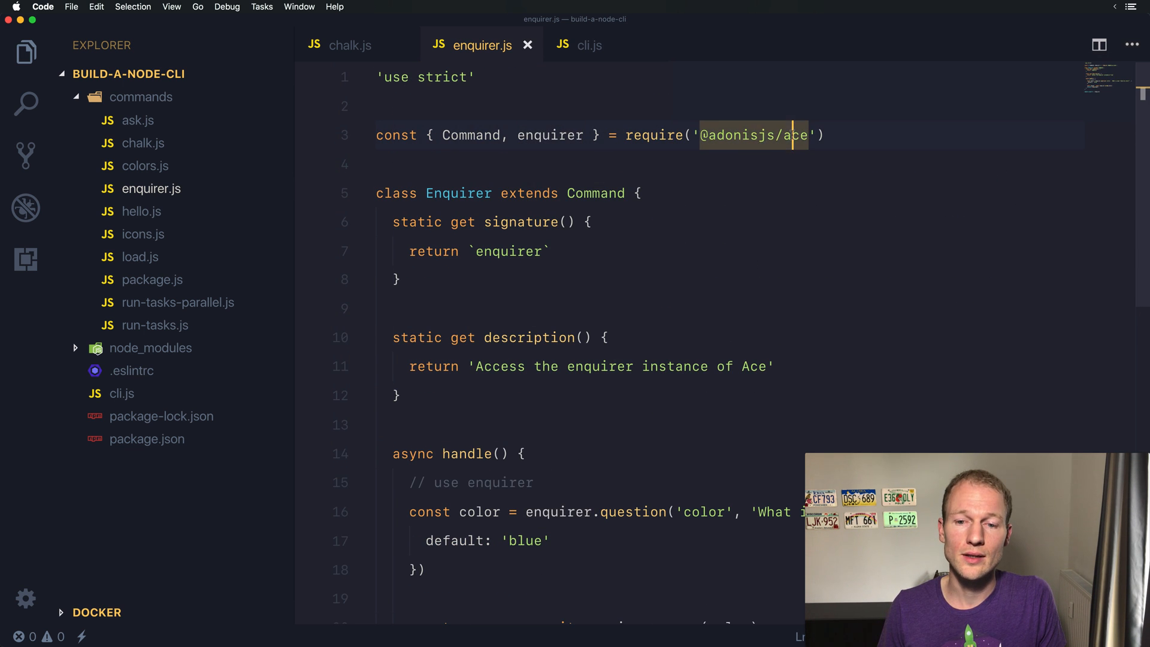
mouse_move(722, 144)
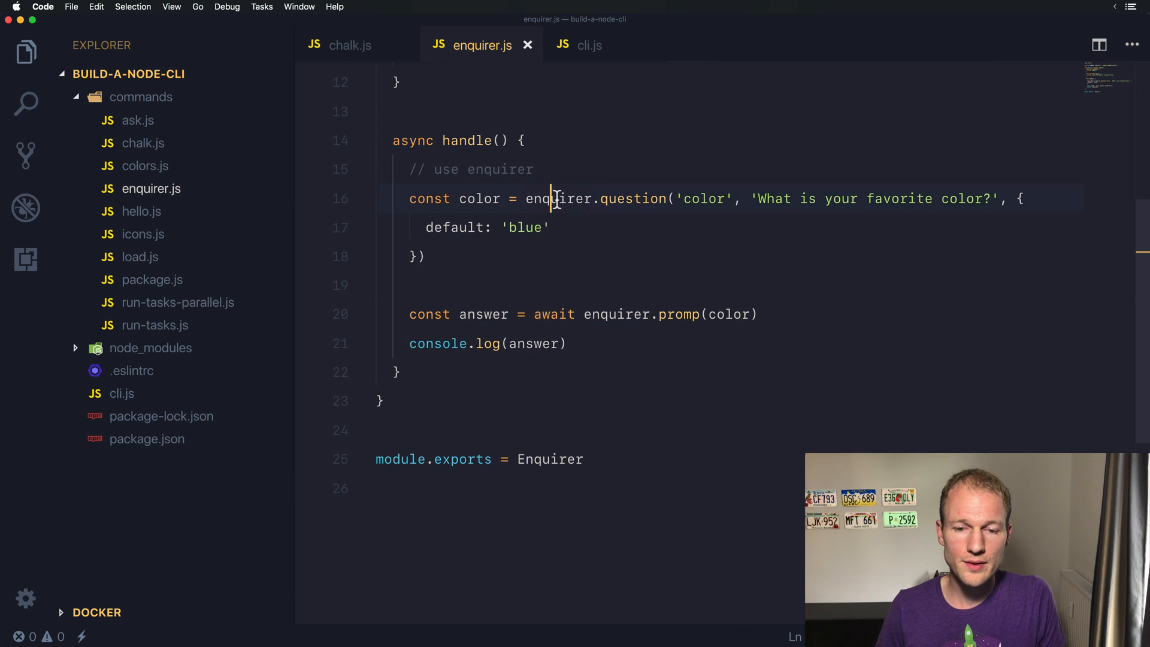
double_click(557, 199)
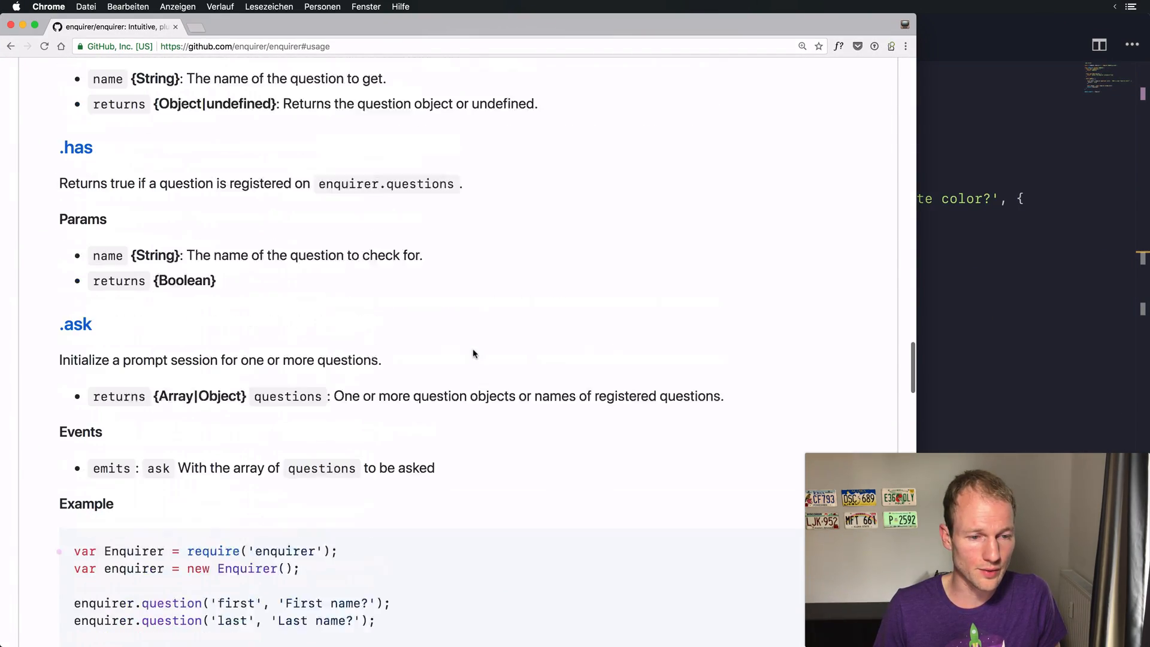
scroll(down, 3)
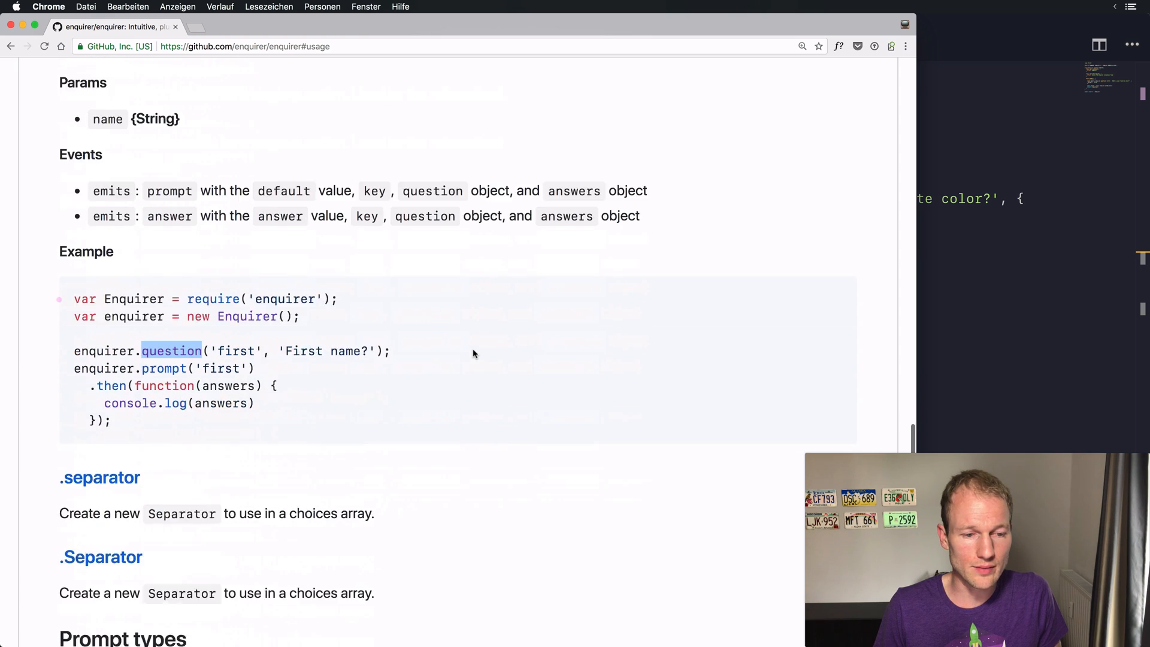
scroll(down, 3)
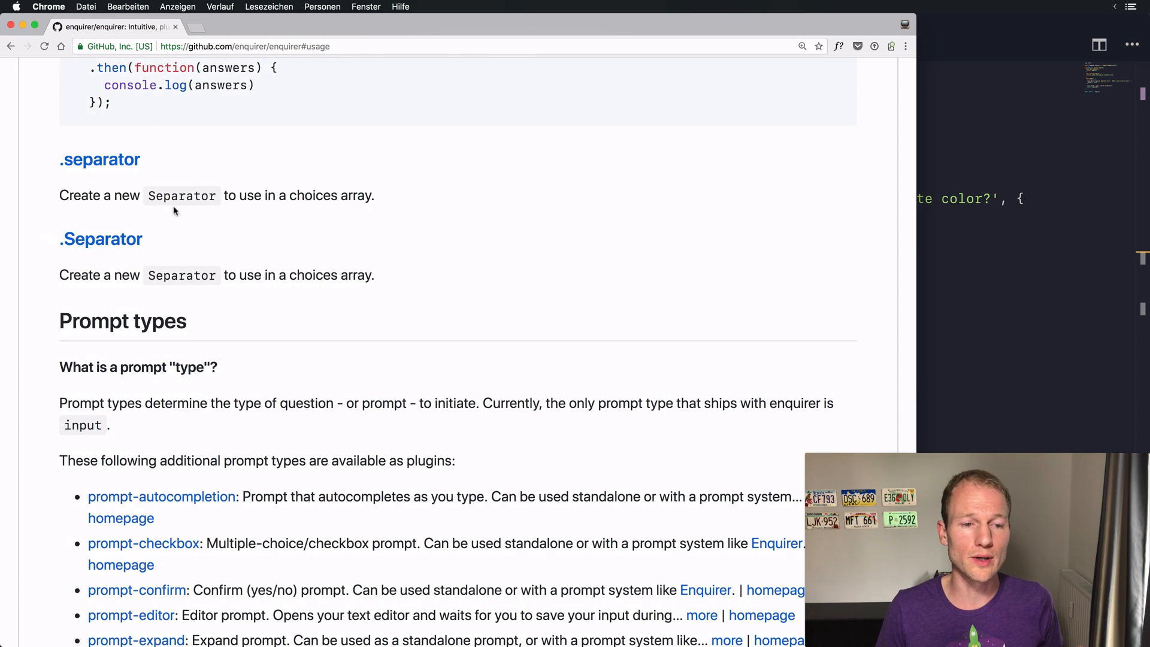
double_click(181, 196)
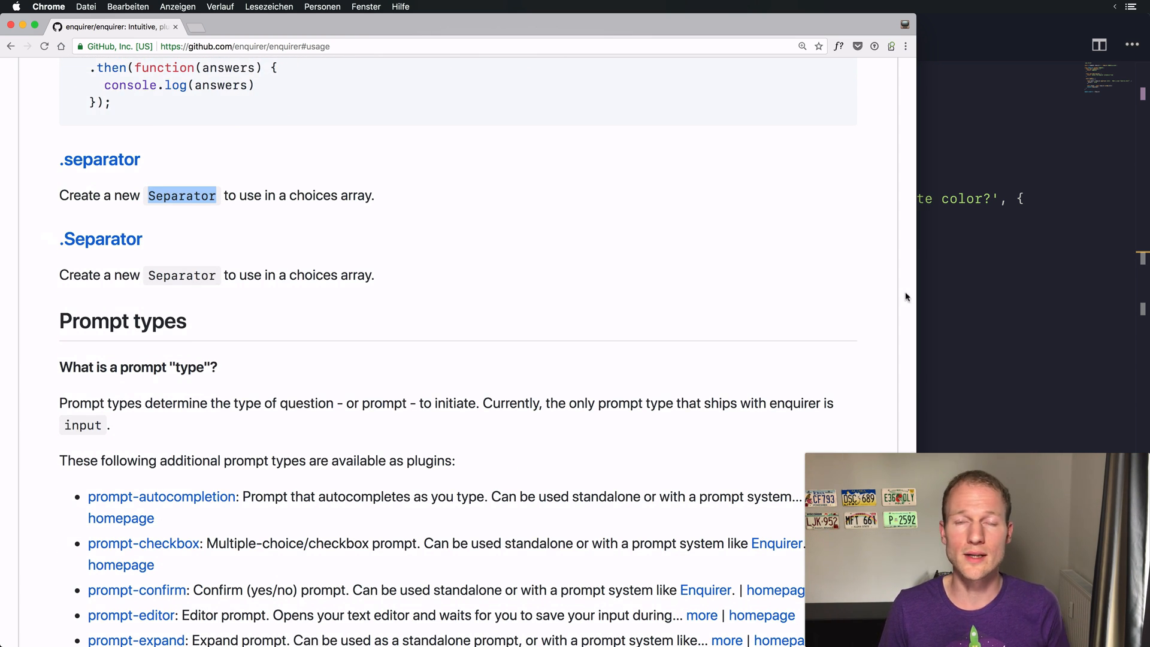
mouse_move(969, 313)
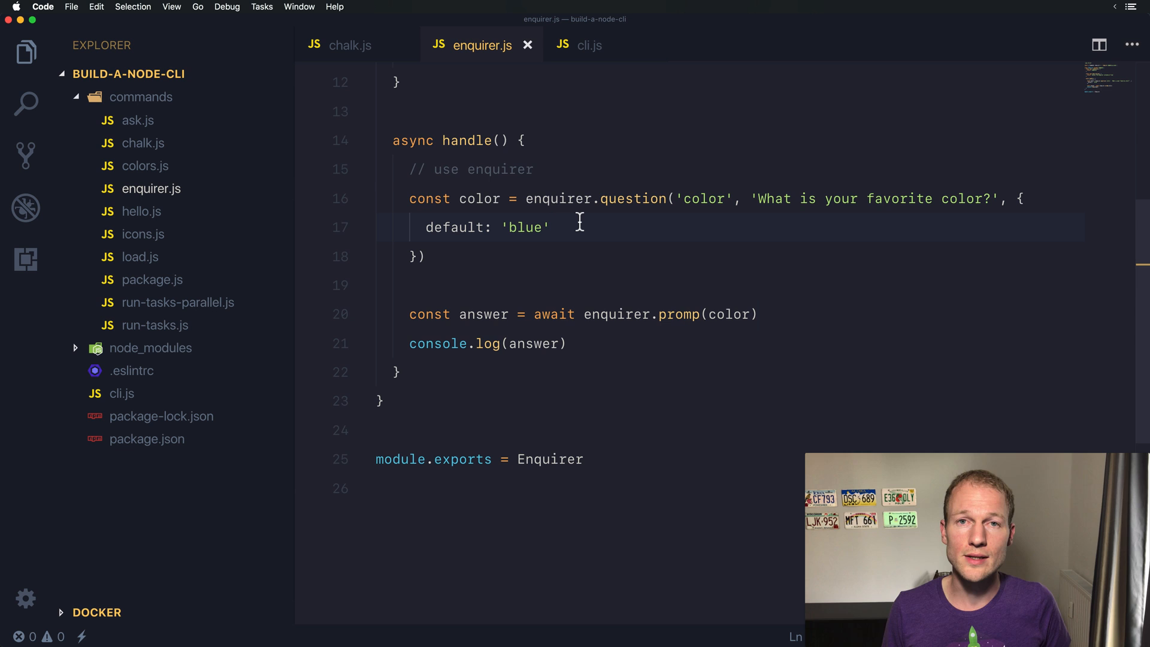
scroll(down, 3)
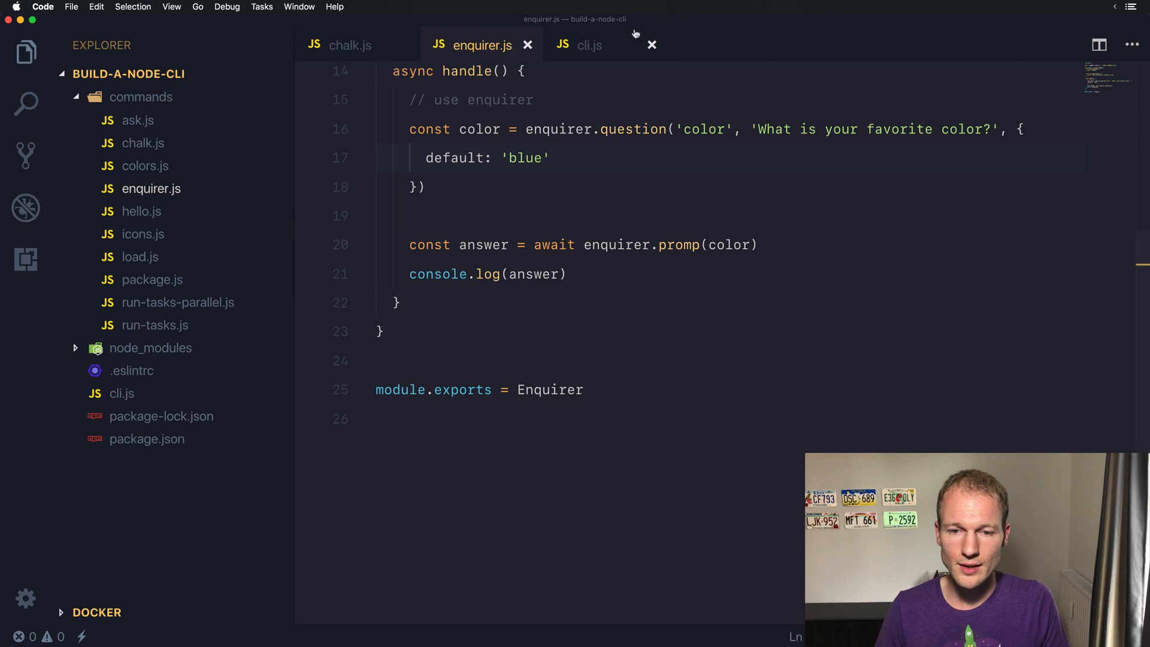
In iTerm2, list the commands with node cli.js, then run node cli.js enquirer.
click(589, 45)
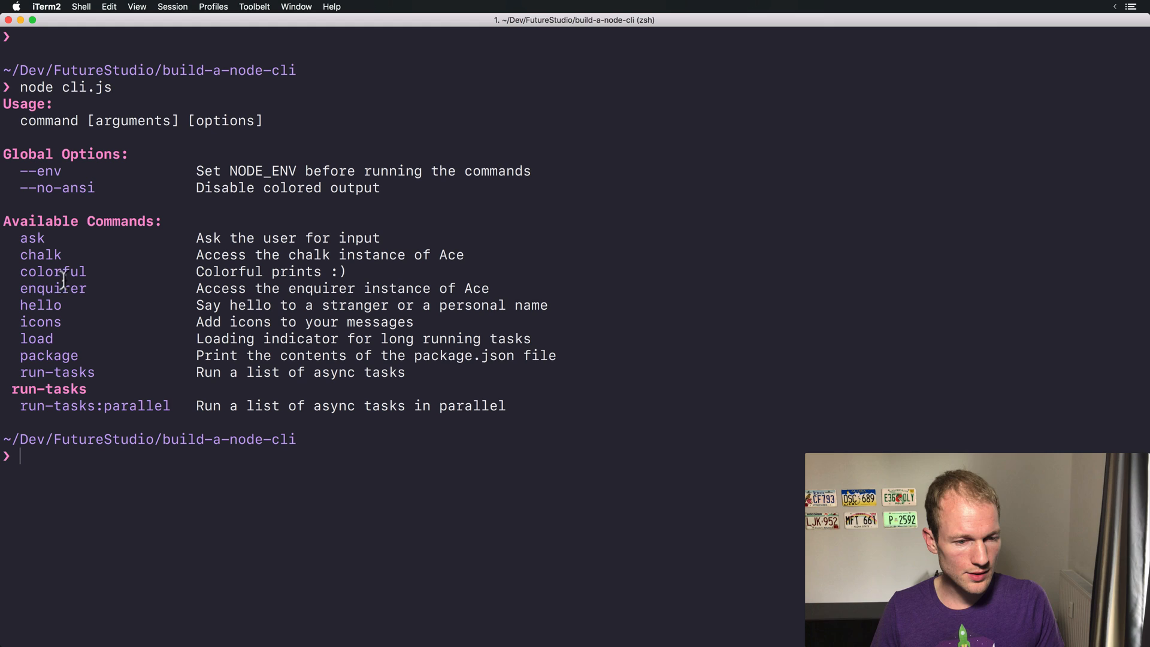
text(node cli.js)
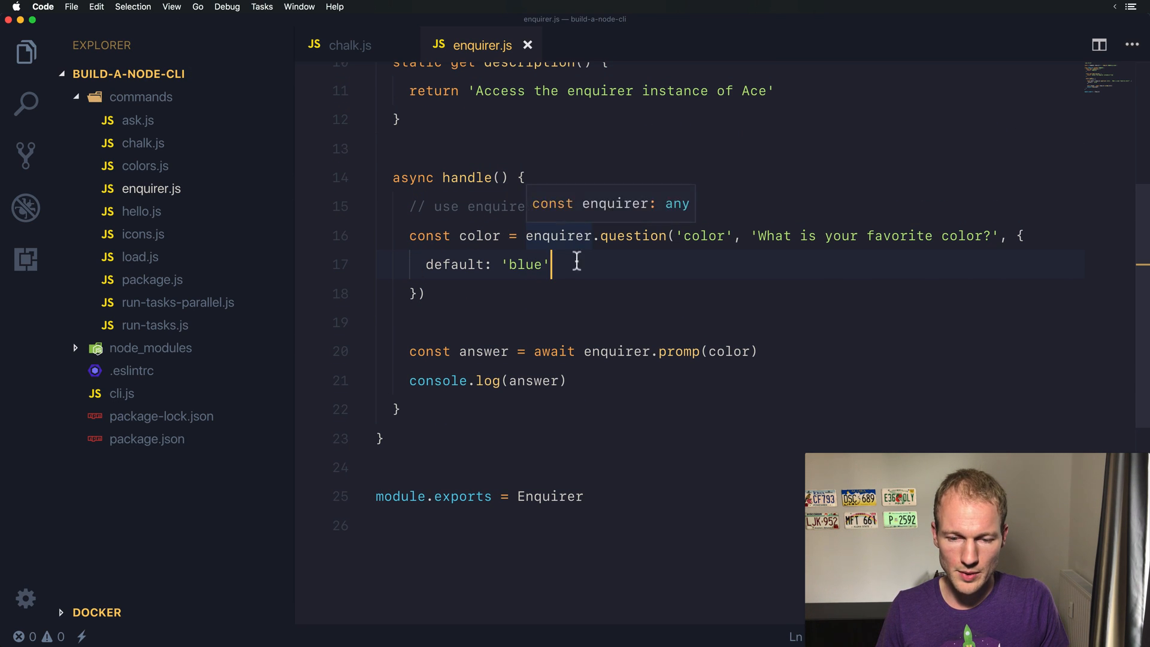
text(t)
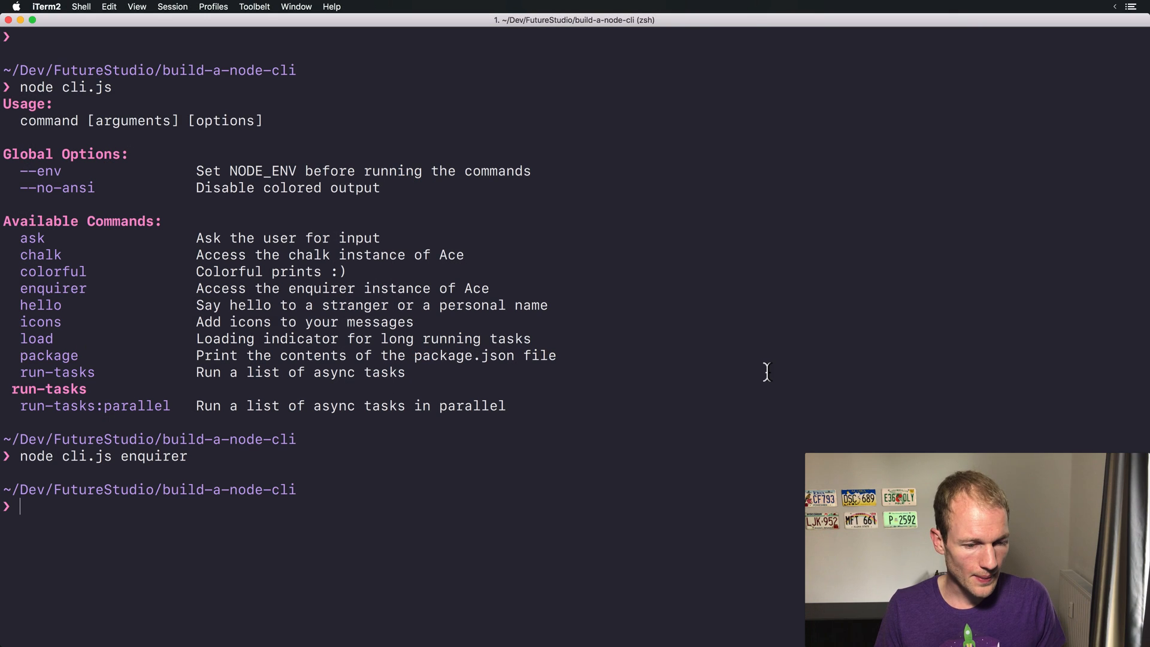
key(Return)
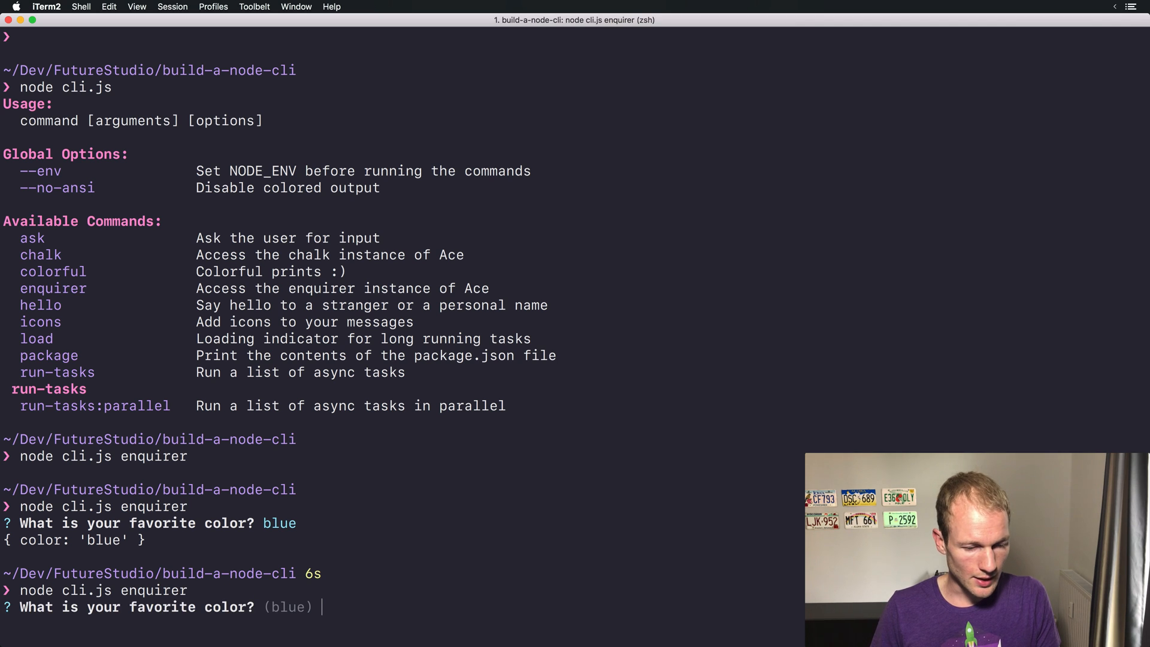
Answer the color prompt with purple, printing { color: 'purple' }.
text(purp)
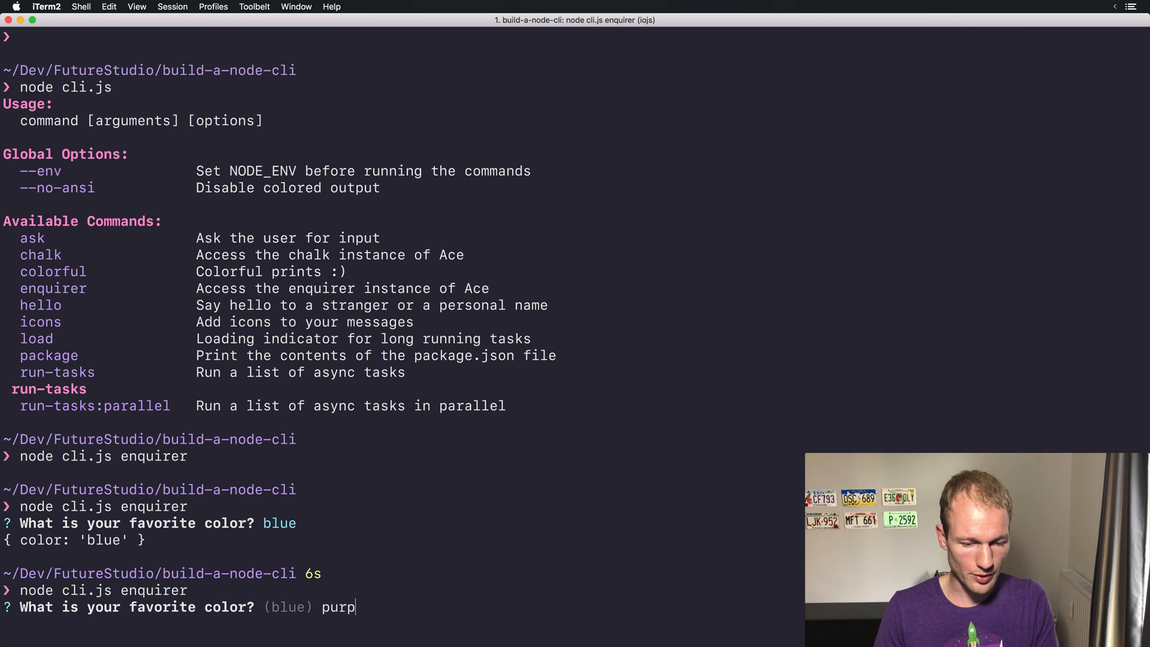
key(Enter)
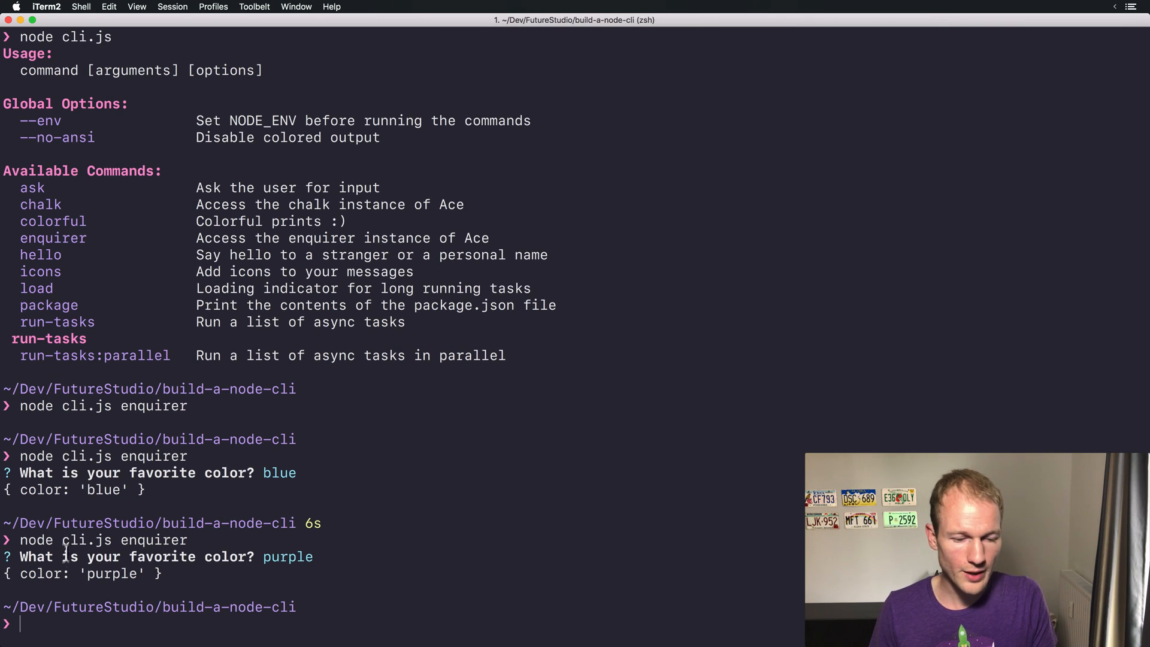
double_click(111, 574)
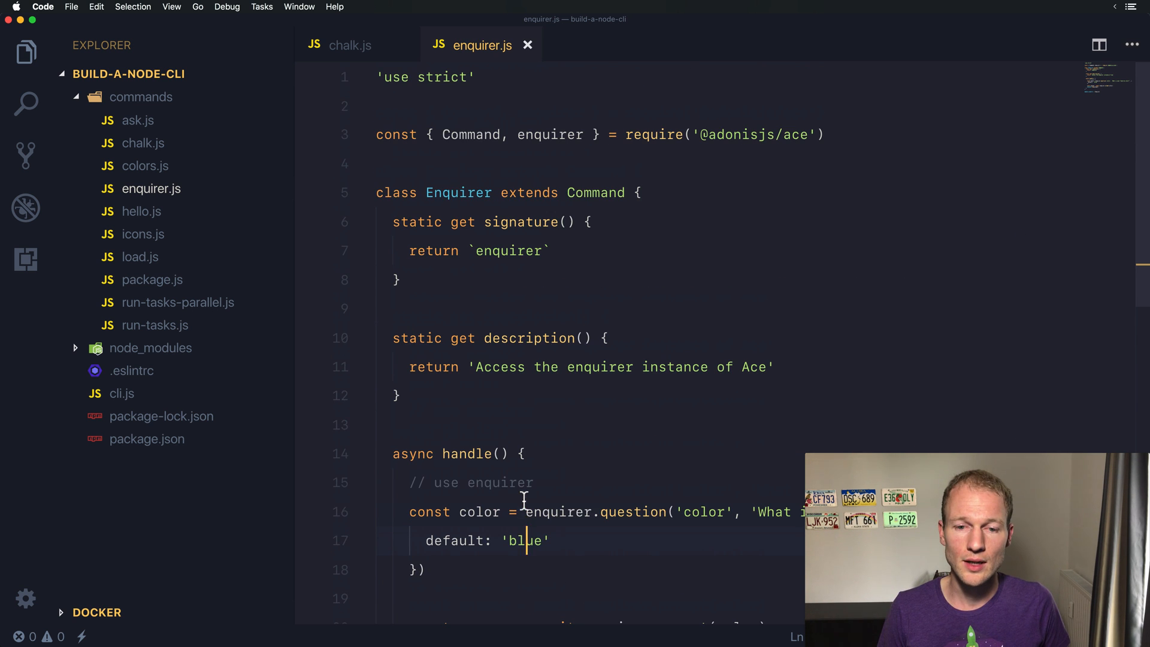
Scroll through handle() to review the awaited enquirer.prompt(color) call and its logging.
scroll(down, 3)
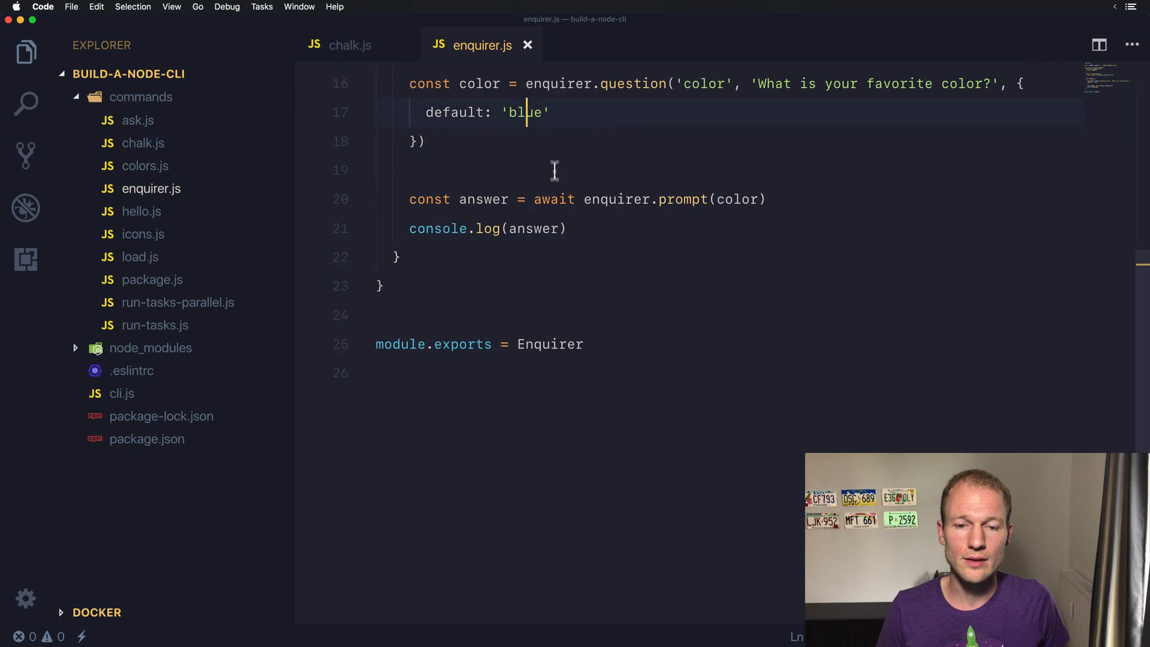